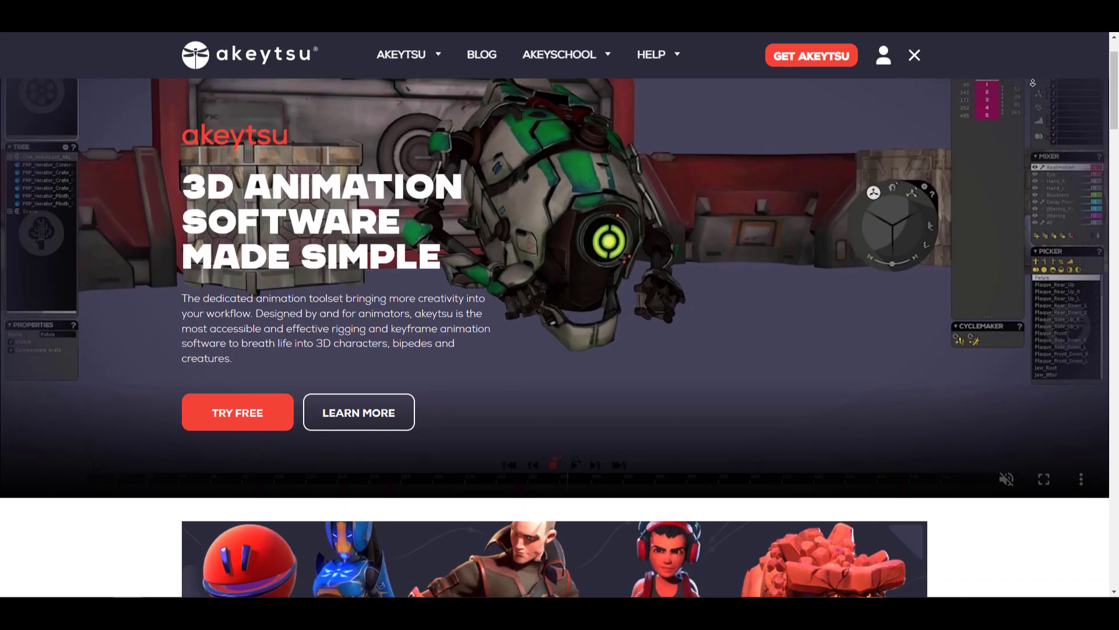
# Scroll the homepage past the feature showcases to Key Features, then head to the blog section
pyautogui.scroll(-3)
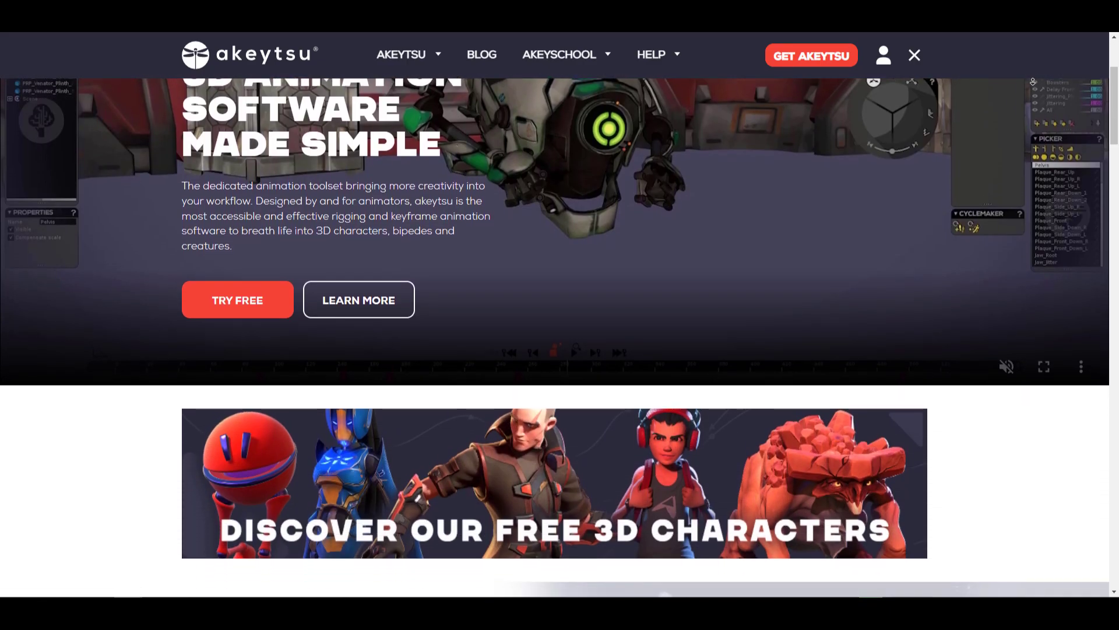
pyautogui.scroll(-3)
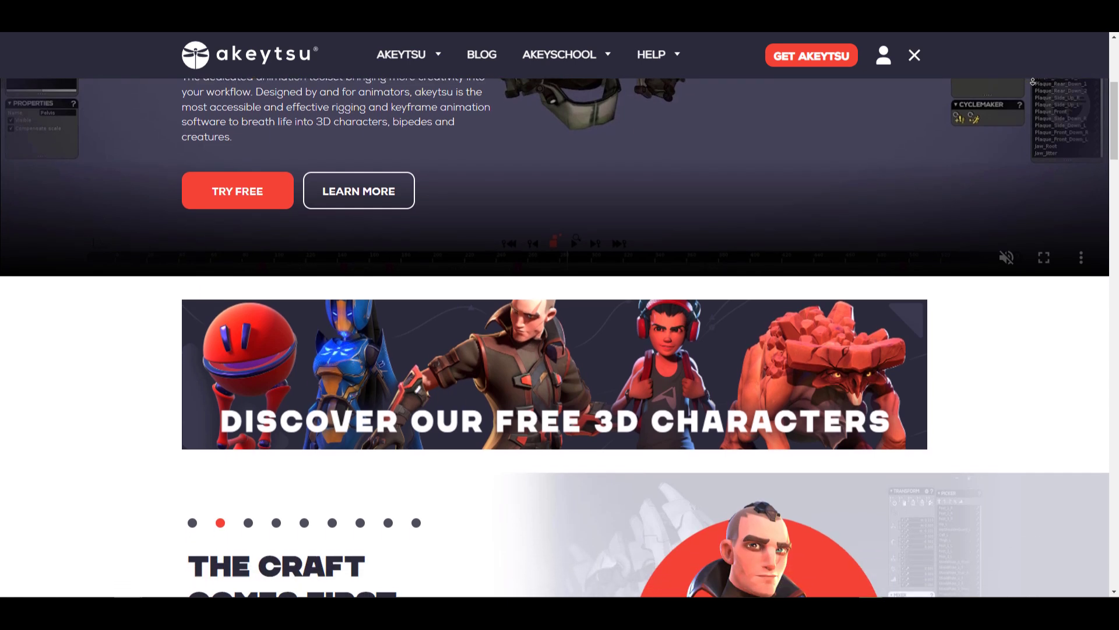
pyautogui.scroll(-3)
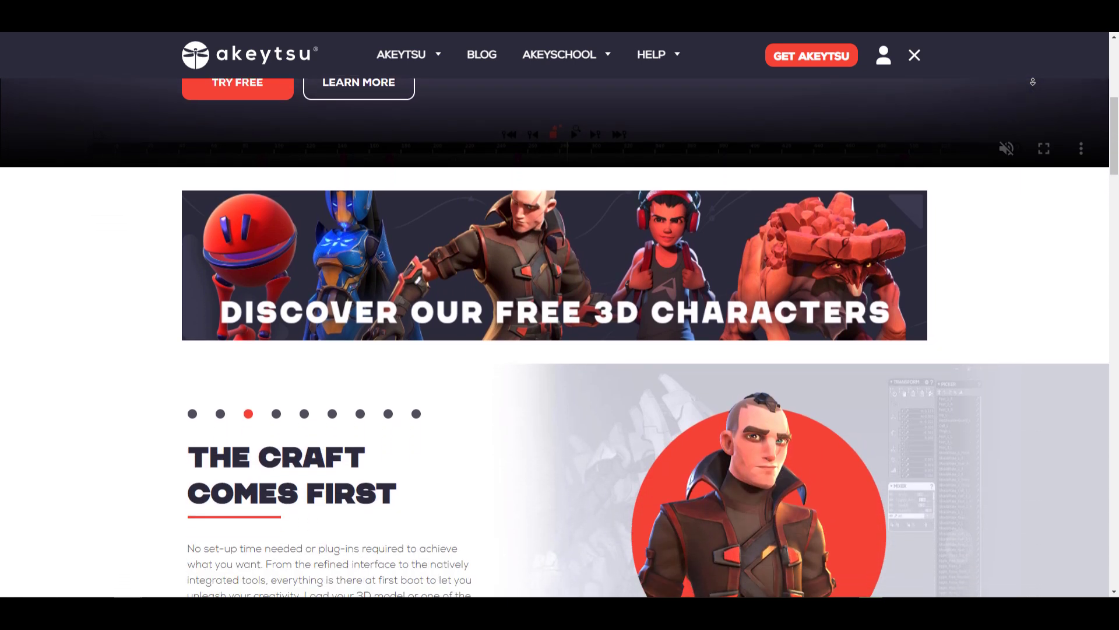
pyautogui.scroll(-3)
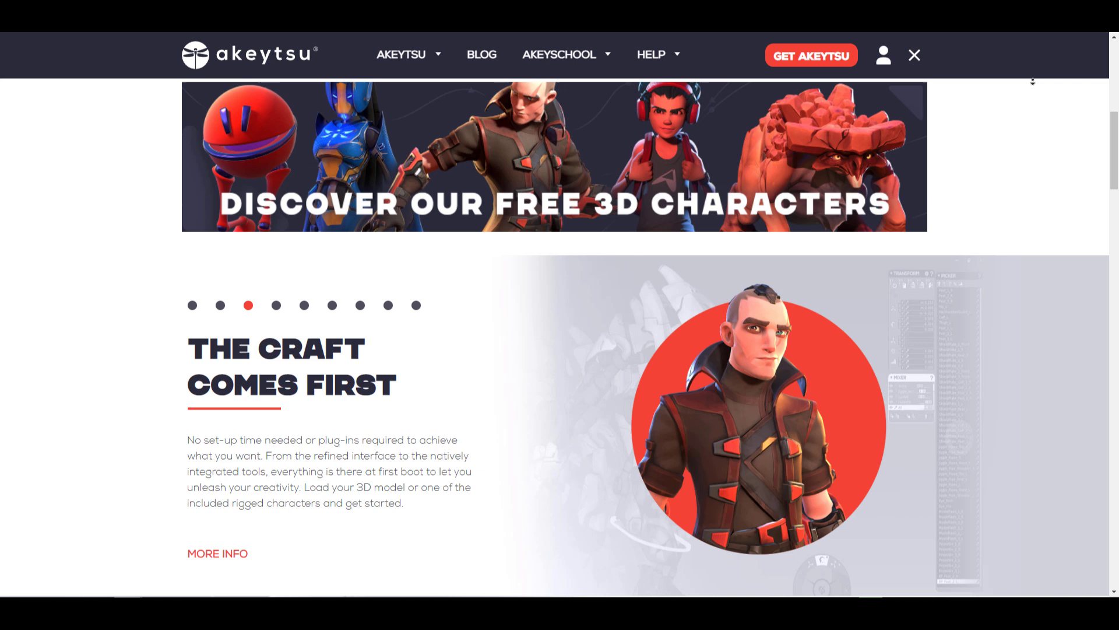
pyautogui.scroll(-3)
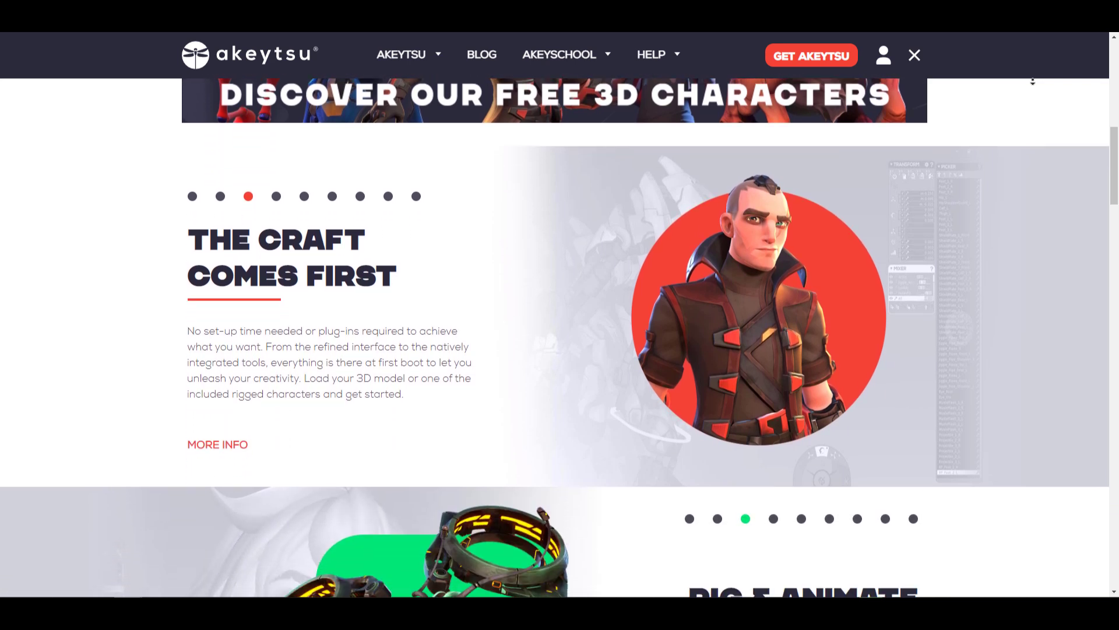
pyautogui.scroll(-3)
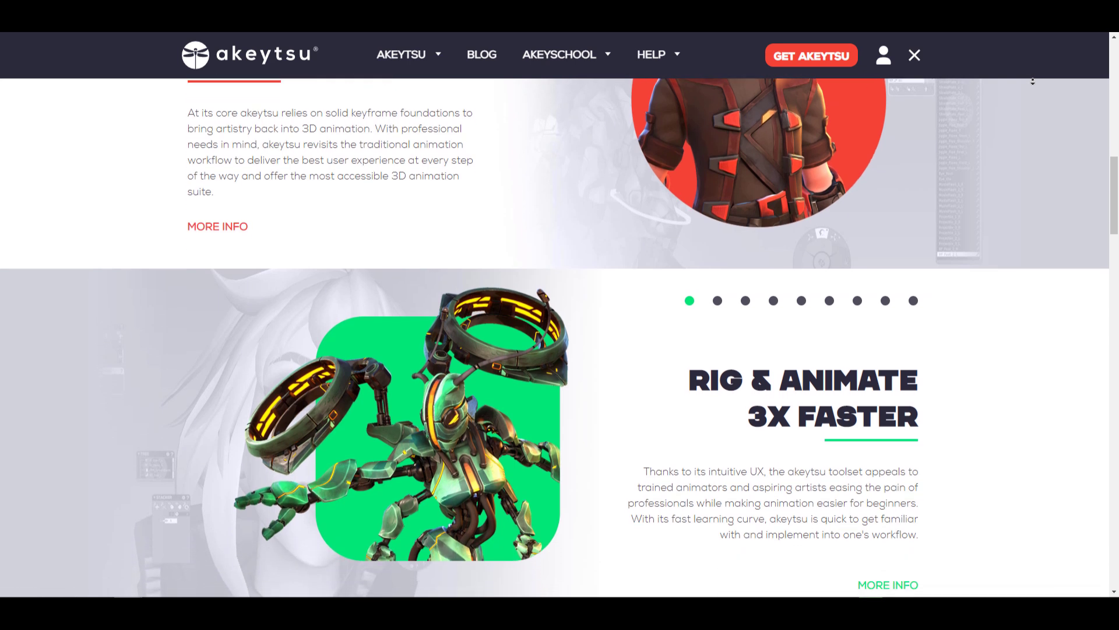
pyautogui.scroll(-3)
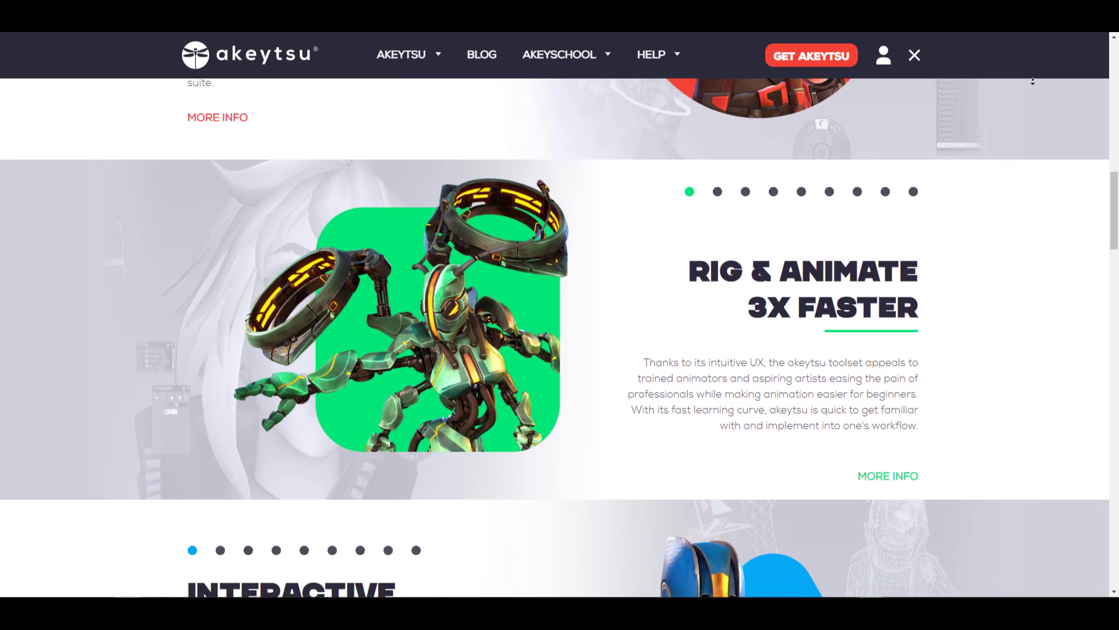
pyautogui.scroll(-3)
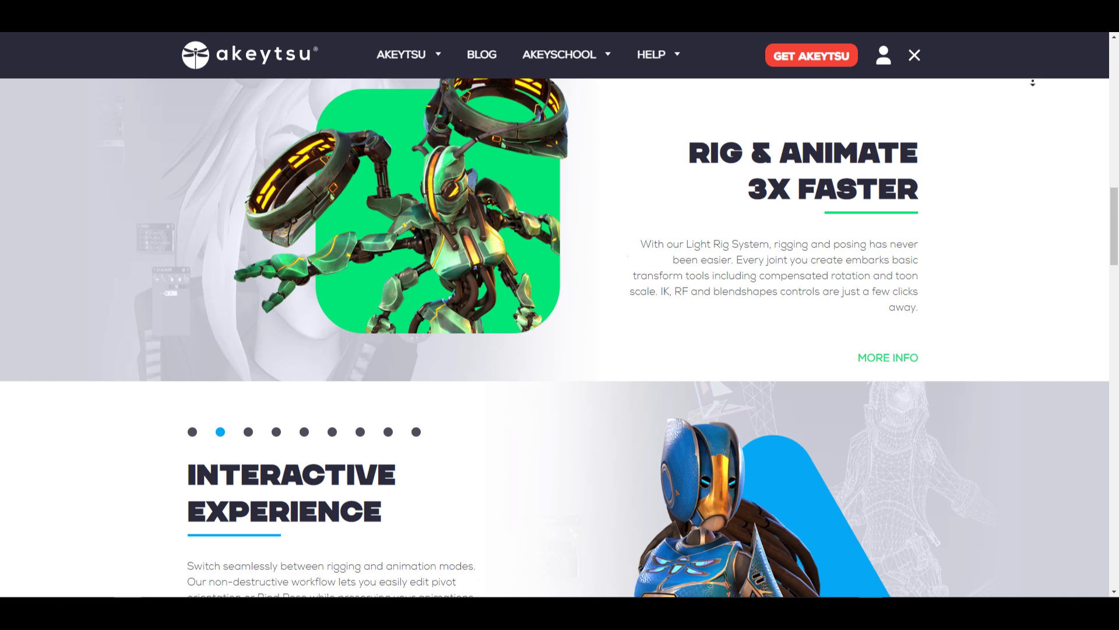
pyautogui.scroll(-3)
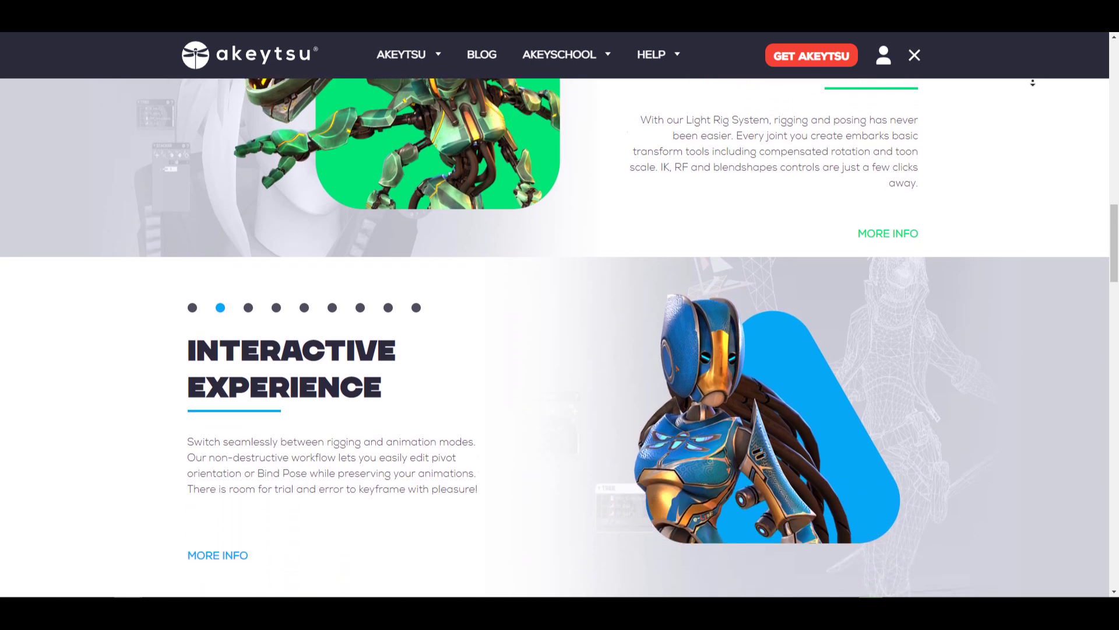
pyautogui.scroll(-3)
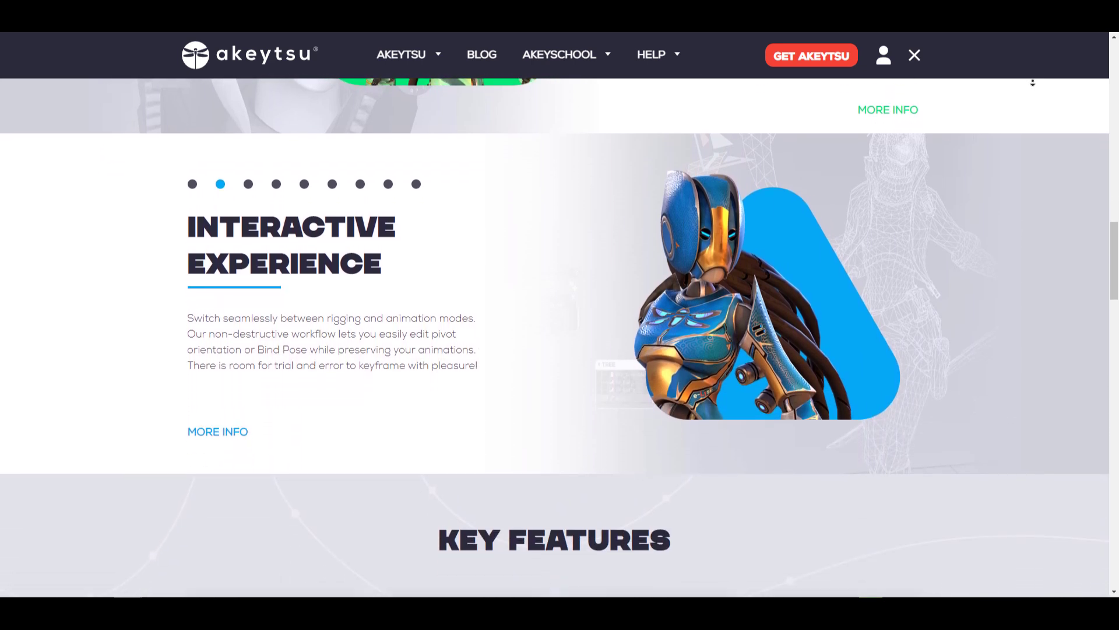
pyautogui.scroll(-3)
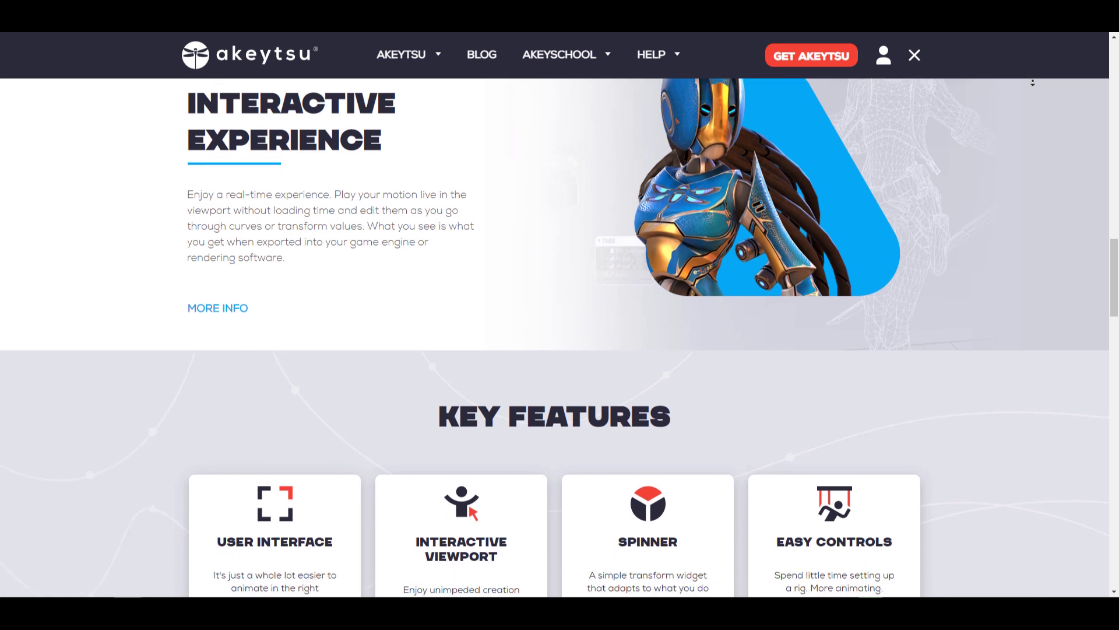
pyautogui.click(482, 54)
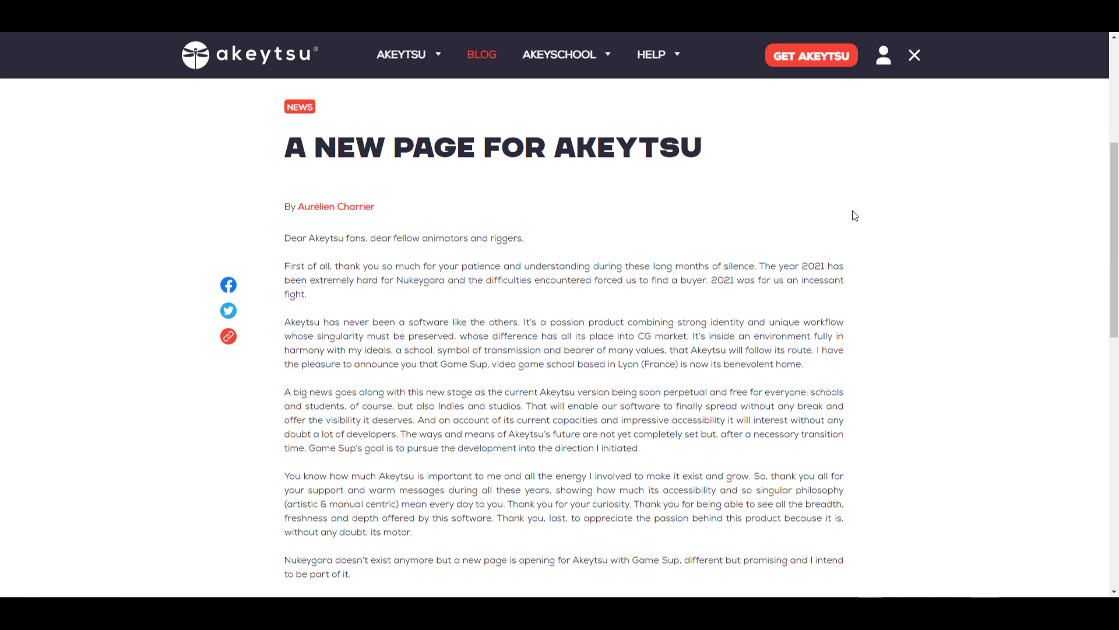
pyautogui.moveTo(528, 433)
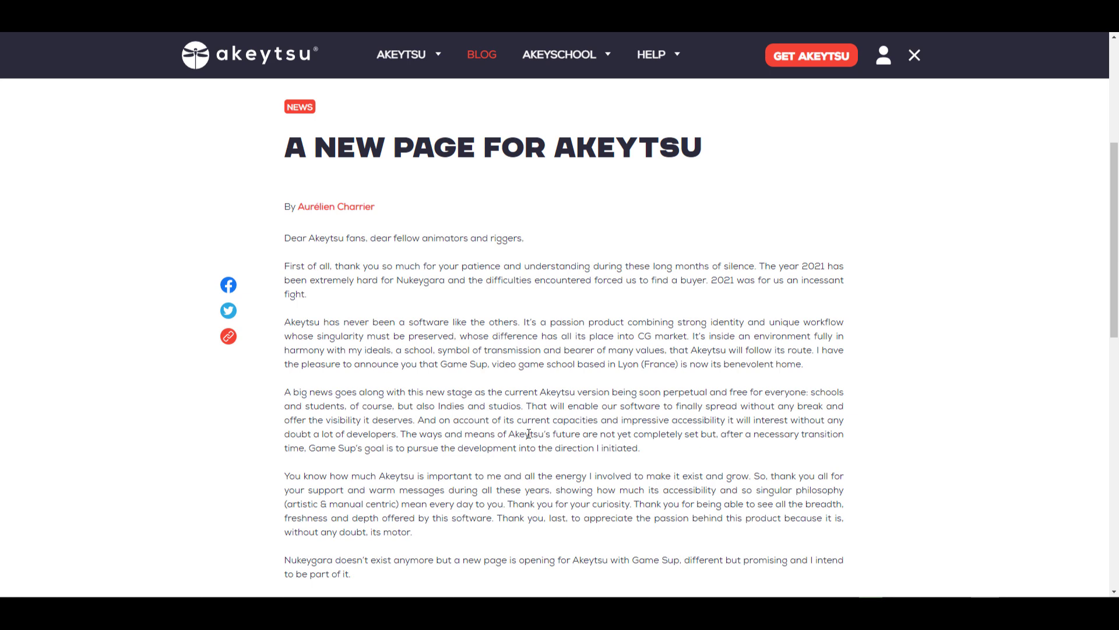
# Scroll the 'A New Page for Akeytsu' post down to its closing note on Education licenses
pyautogui.scroll(-3)
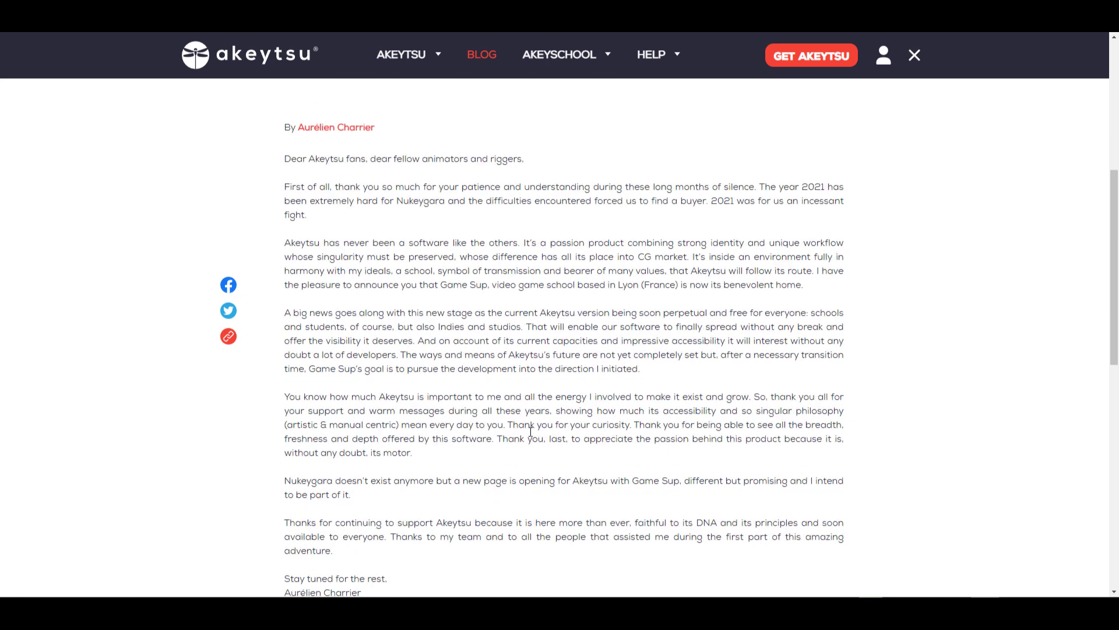
pyautogui.scroll(-3)
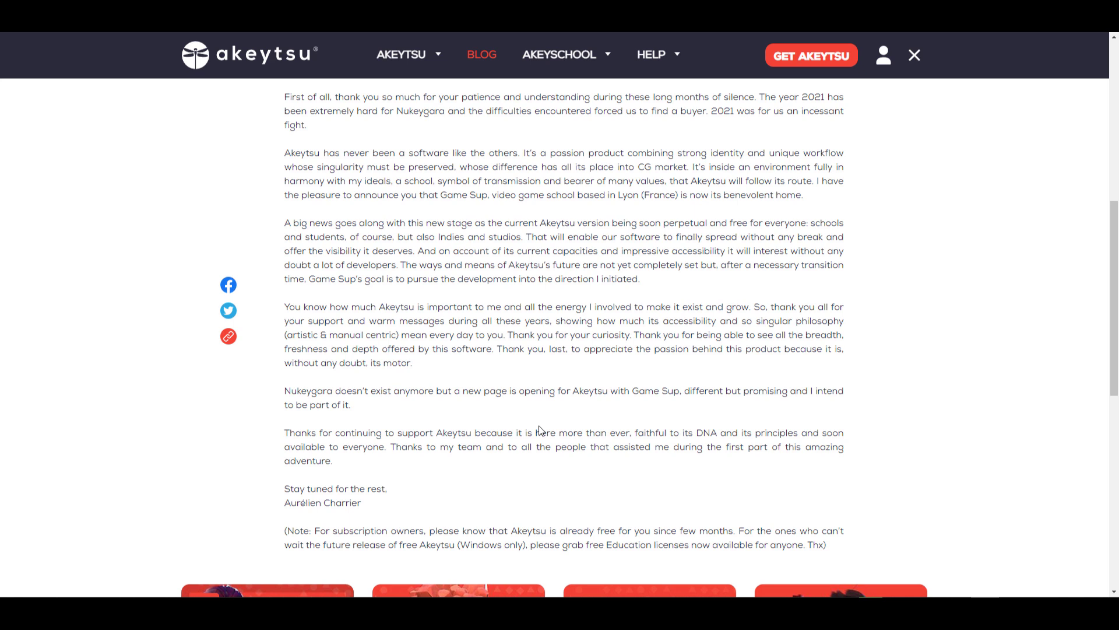
pyautogui.moveTo(596, 301)
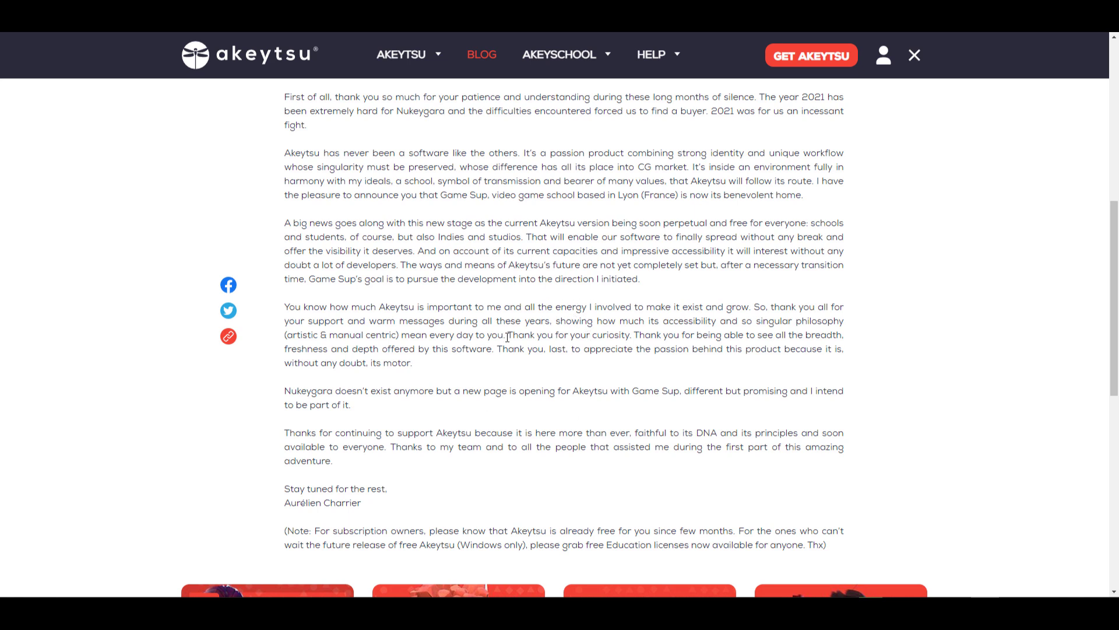
pyautogui.moveTo(979, 569)
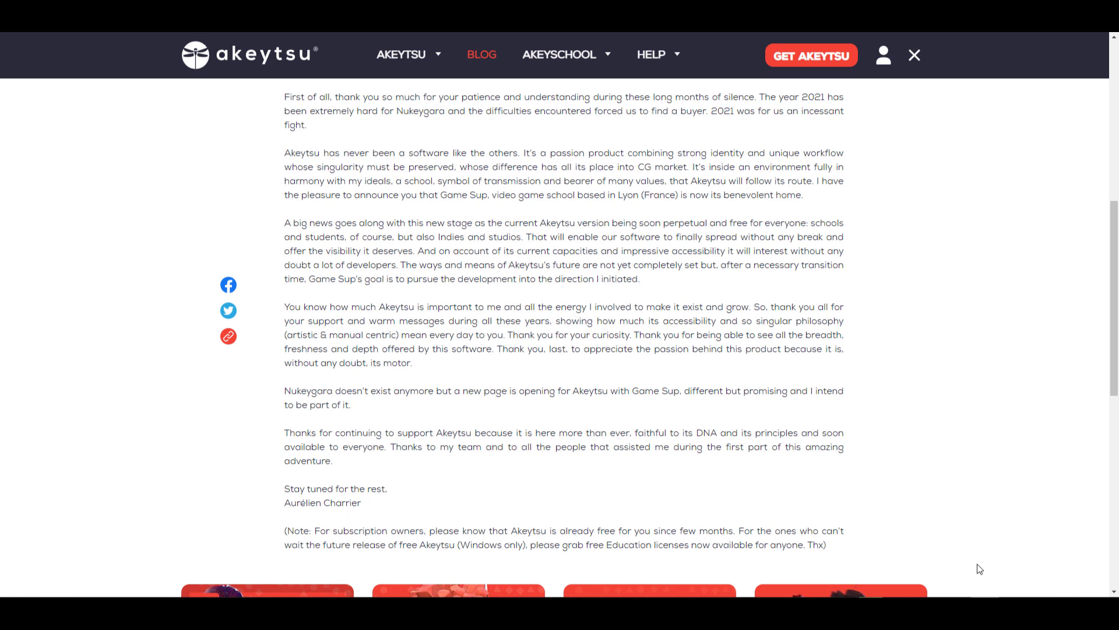
pyautogui.moveTo(810, 55)
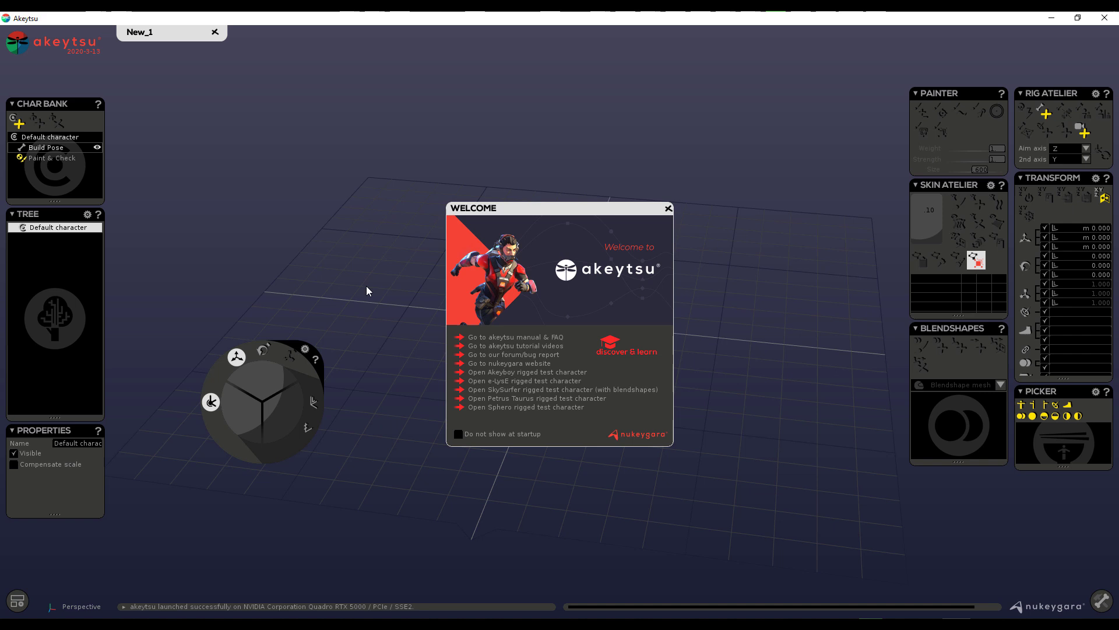
pyautogui.moveTo(196, 325)
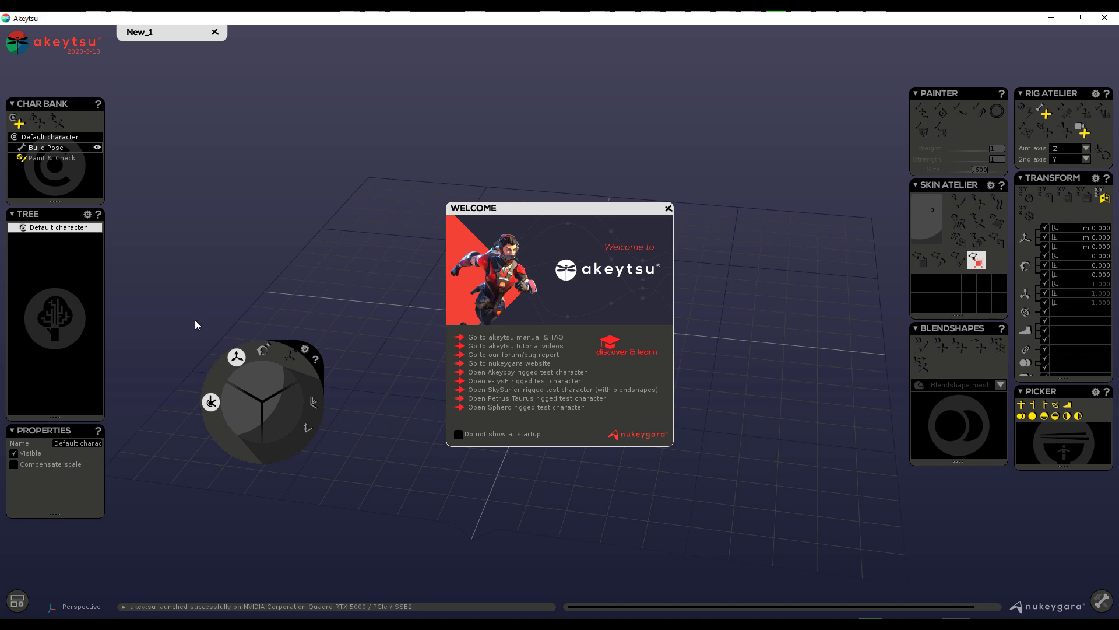
# Dismiss the Welcome dialog so the Running FBX character can be imported
pyautogui.click(667, 208)
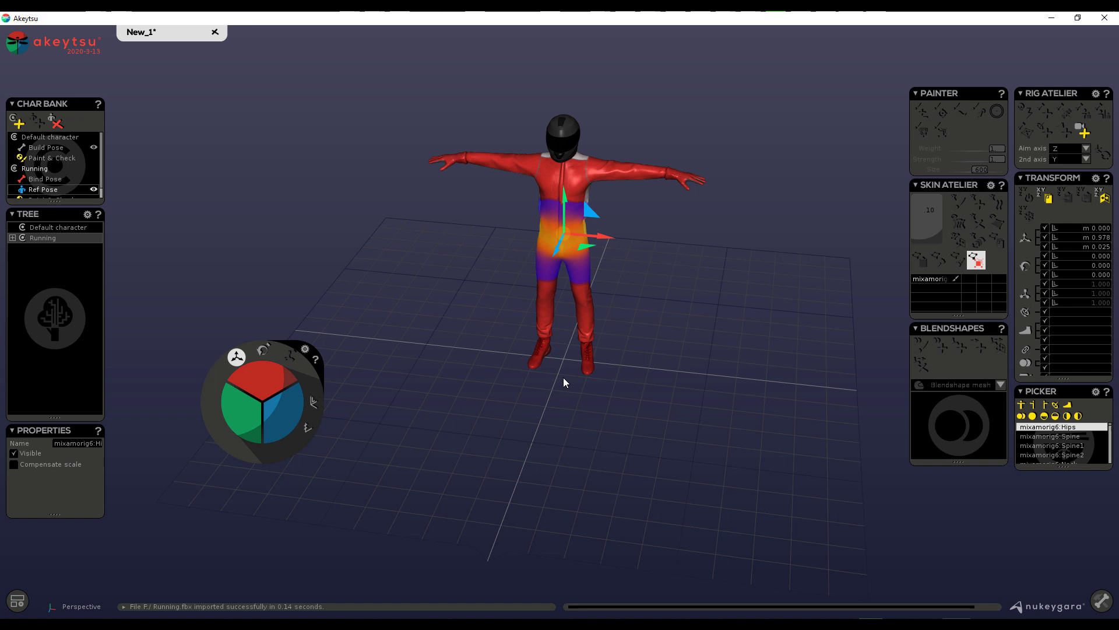
# Move the view in closer around the imported Running character
pyautogui.moveTo(564, 383); pyautogui.dragTo(640, 399)
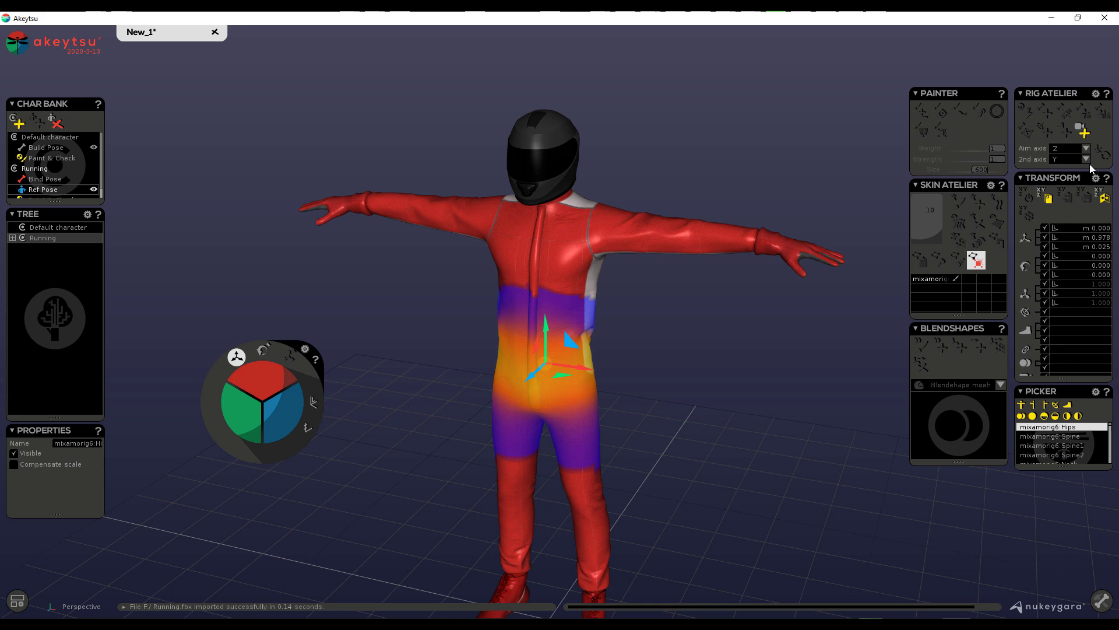
pyautogui.moveTo(552, 316)
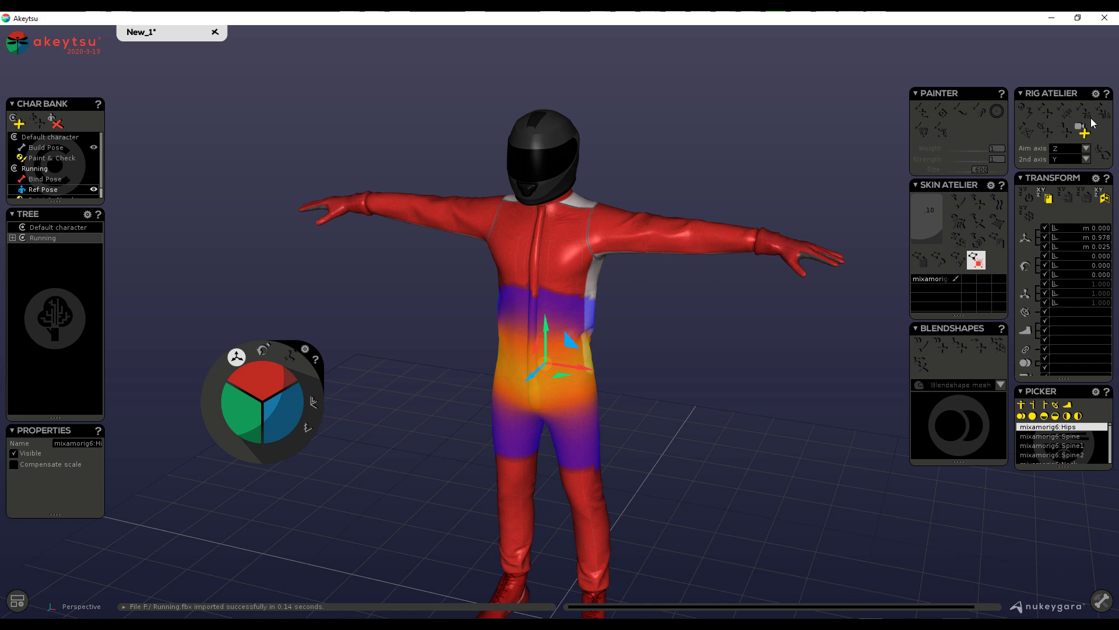
pyautogui.moveTo(955, 346)
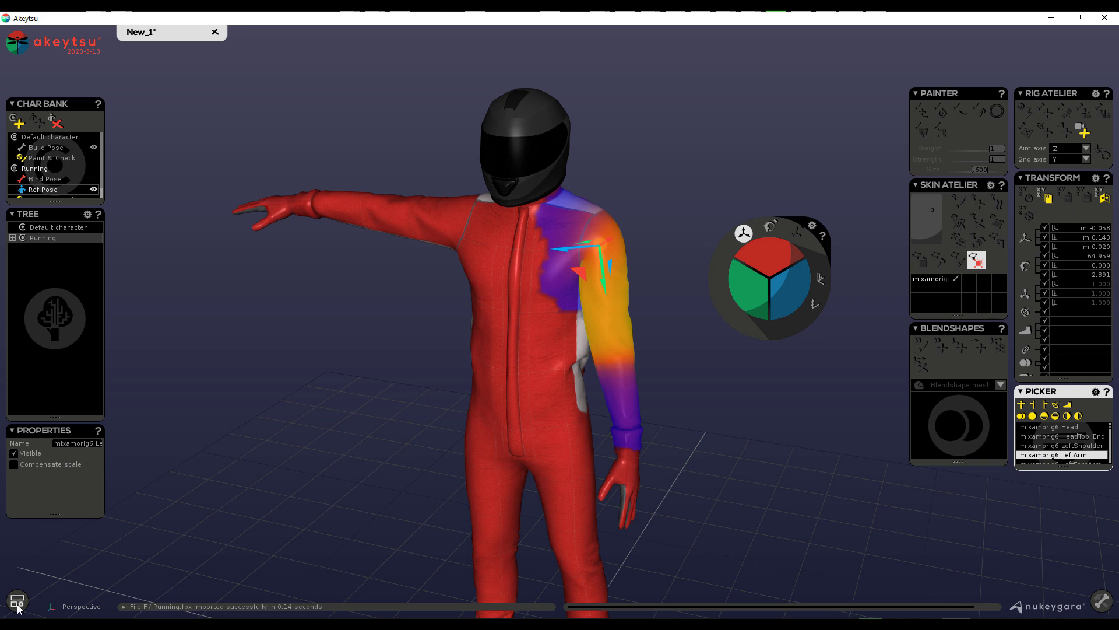
# Use the bottom-left display menu to switch to a two-viewport perspective layout
pyautogui.click(17, 599)
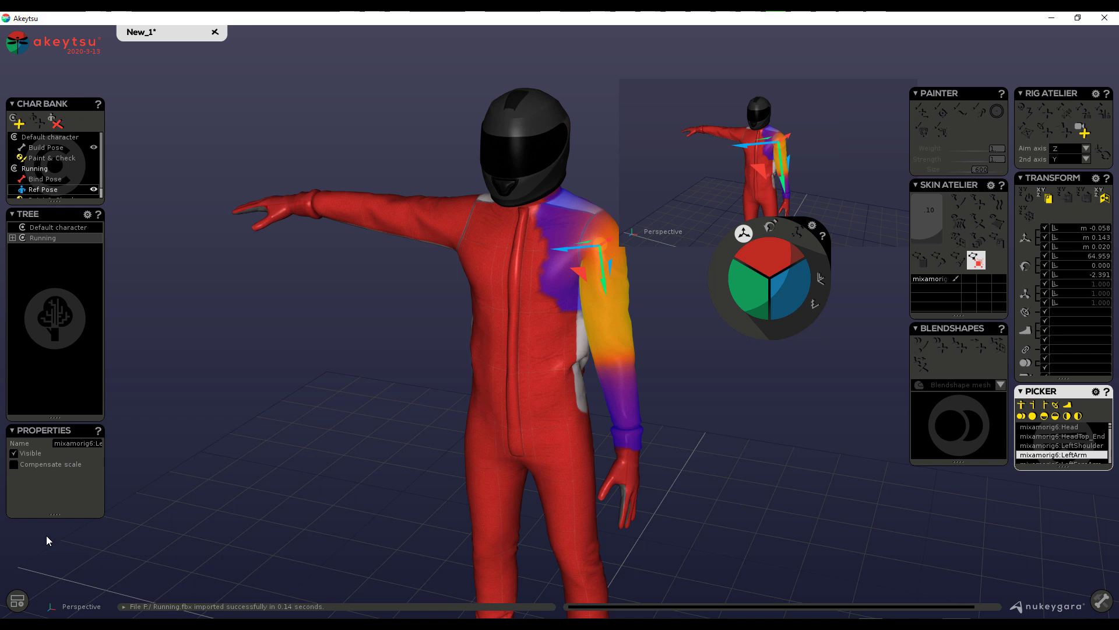
pyautogui.click(16, 599)
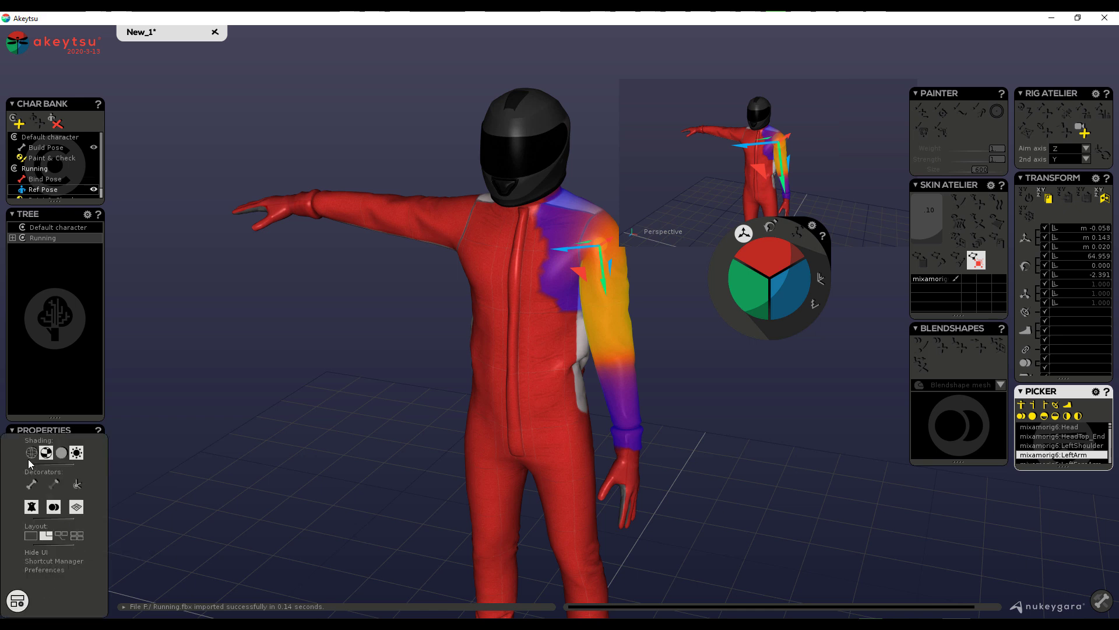
# Toggle the mesh decorators between wireframe, untextured and textured-with-wireframe looks
pyautogui.click(44, 452)
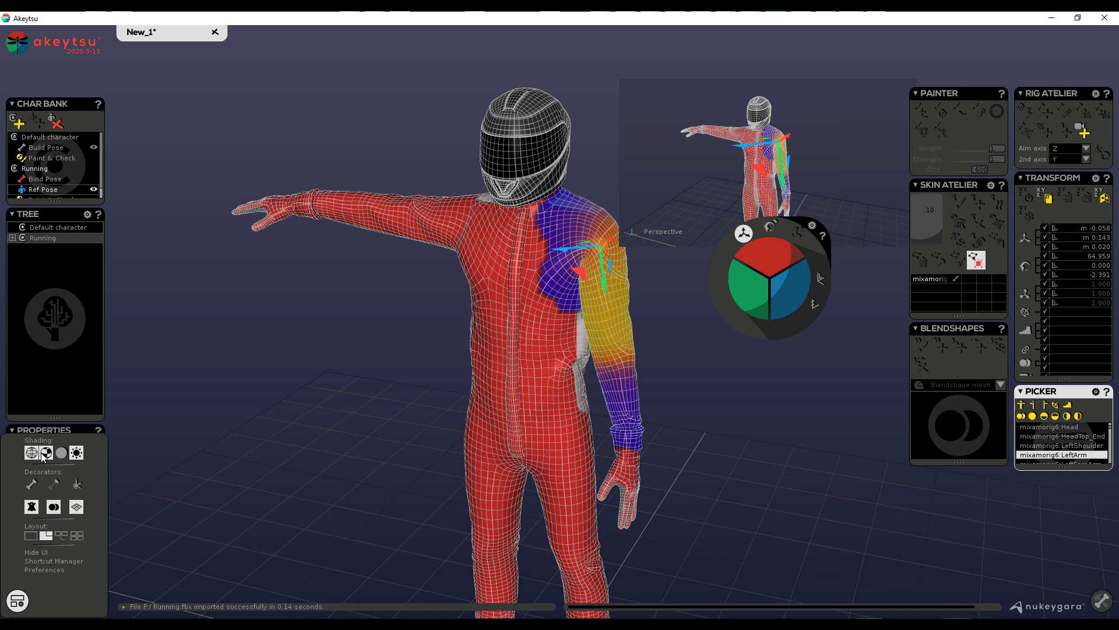
pyautogui.click(76, 452)
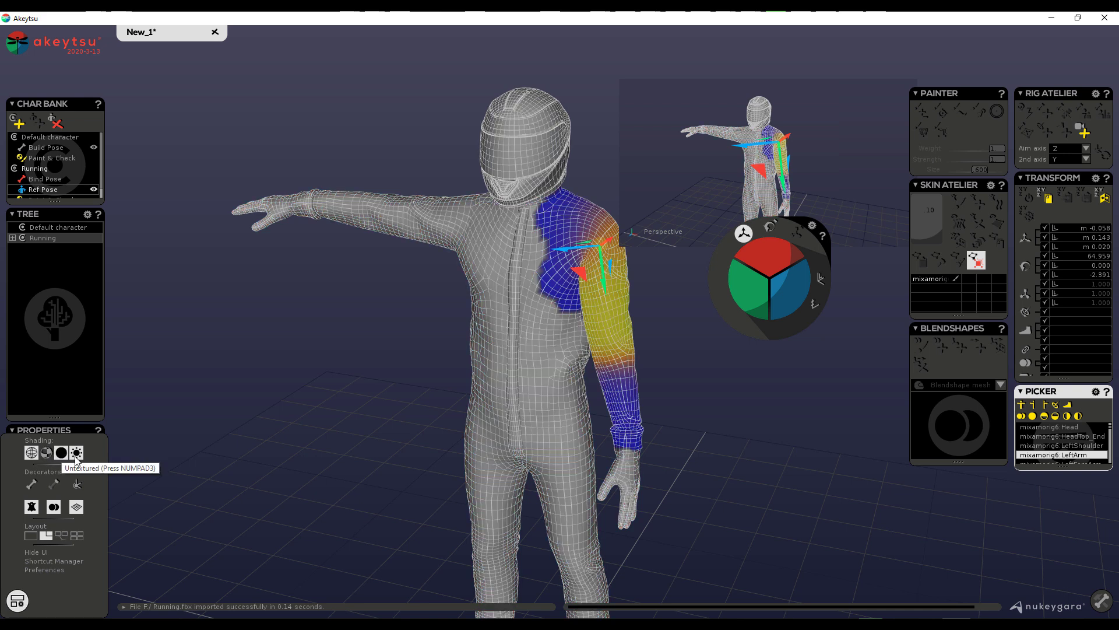
pyautogui.click(45, 453)
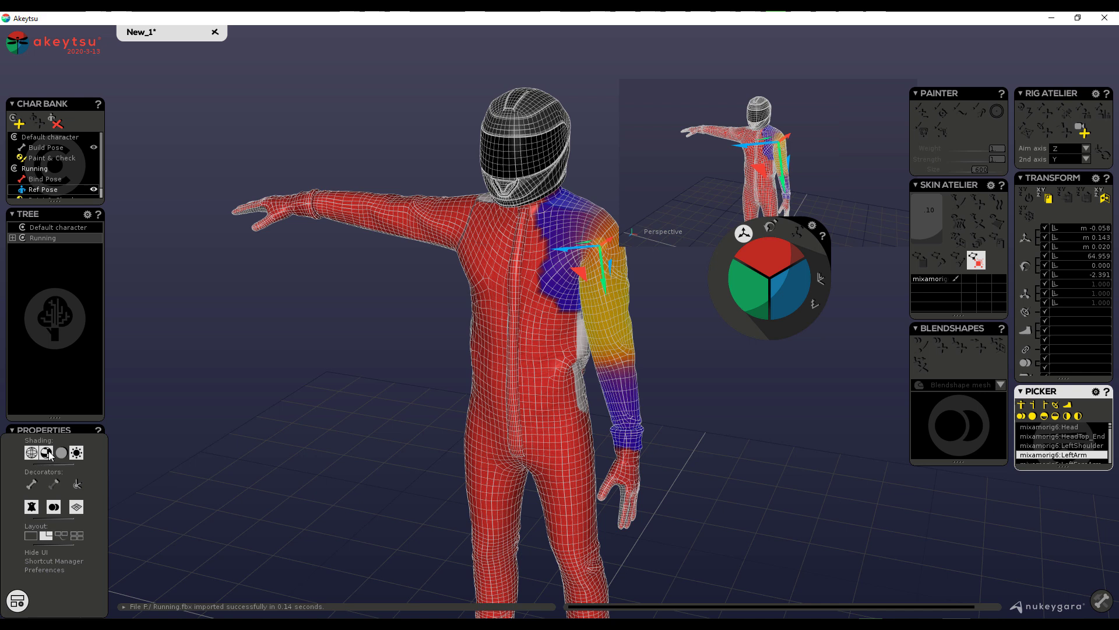
pyautogui.click(45, 453)
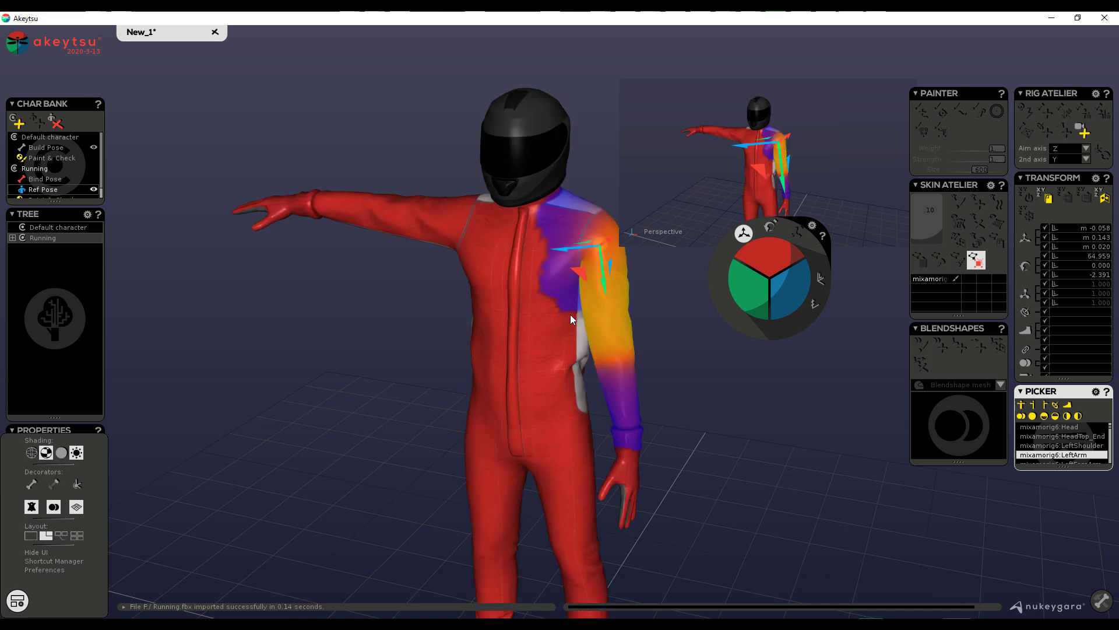
# Show the skeleton bones, hide bone links and display the joints as pivot dots
pyautogui.click(52, 484)
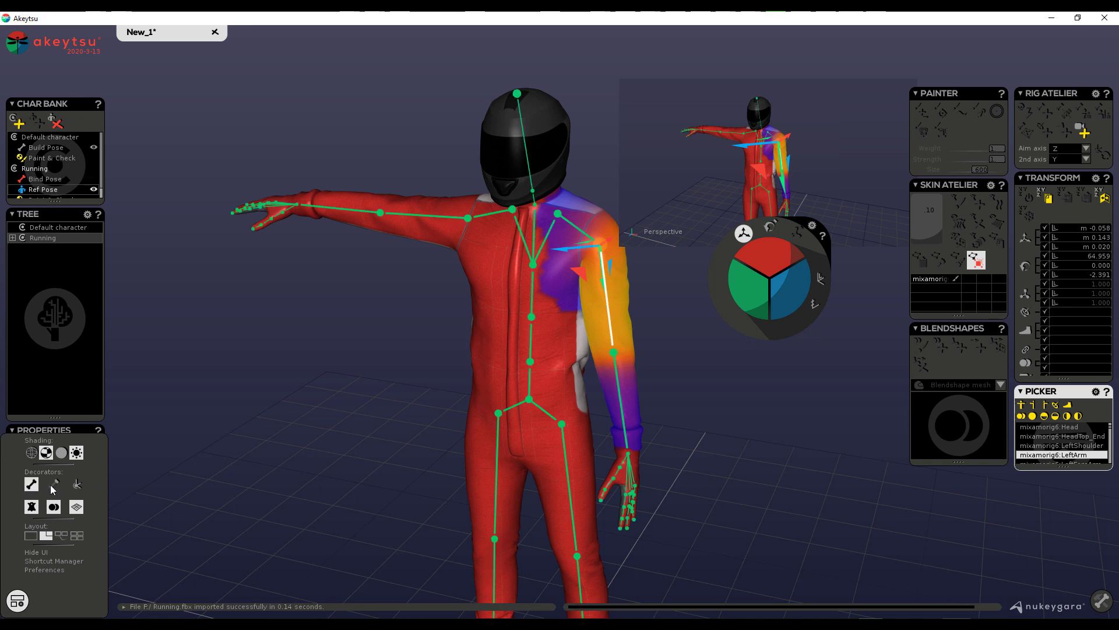
pyautogui.click(77, 484)
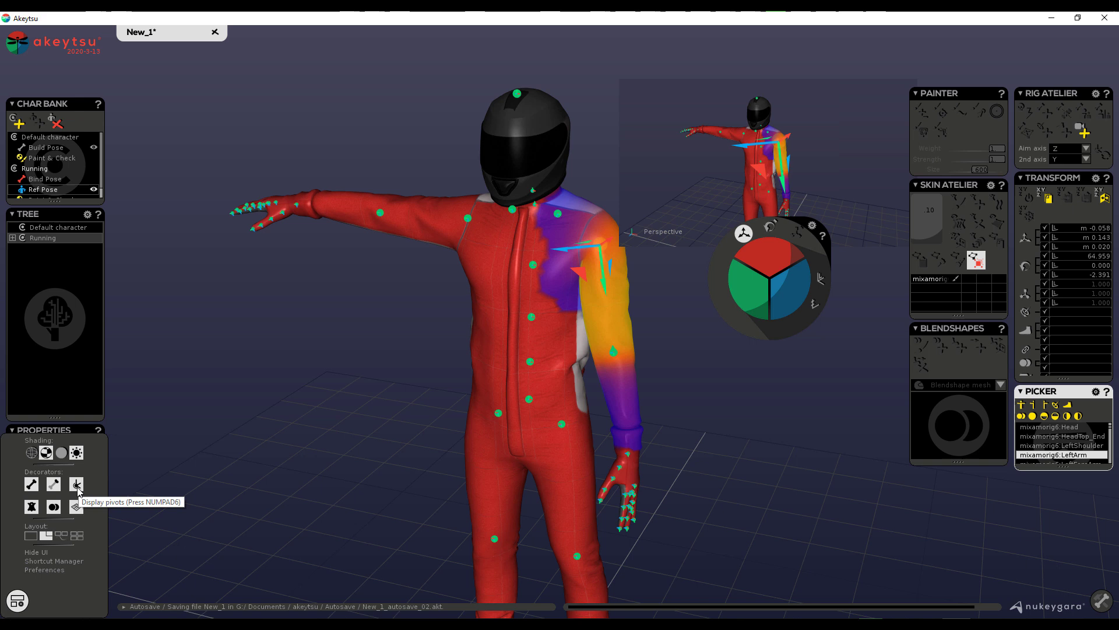
pyautogui.click(76, 485)
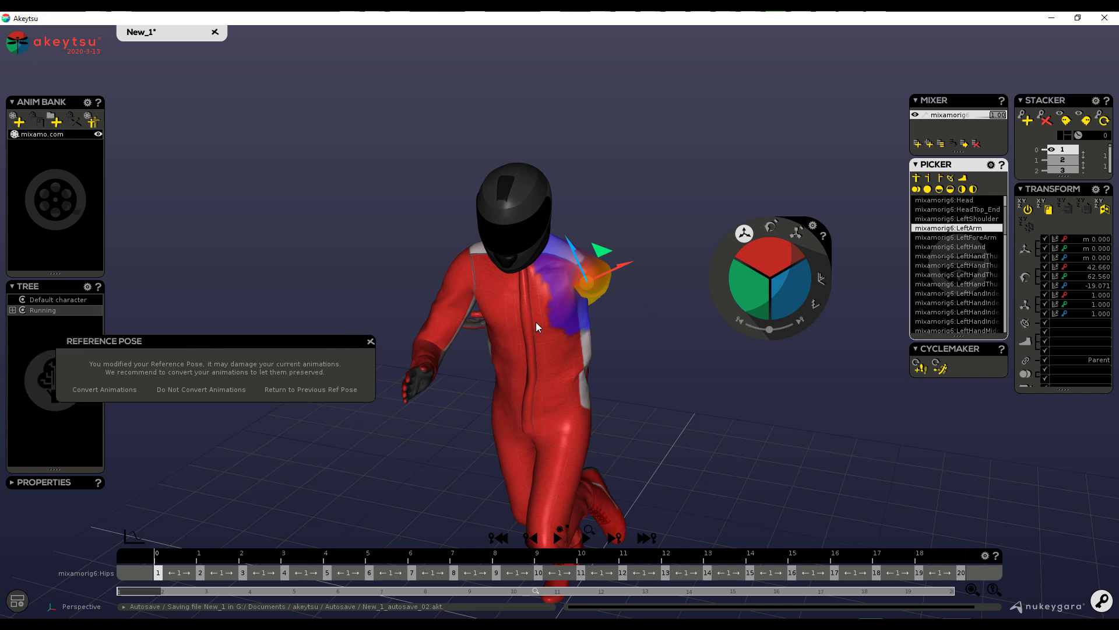
pyautogui.moveTo(558, 307)
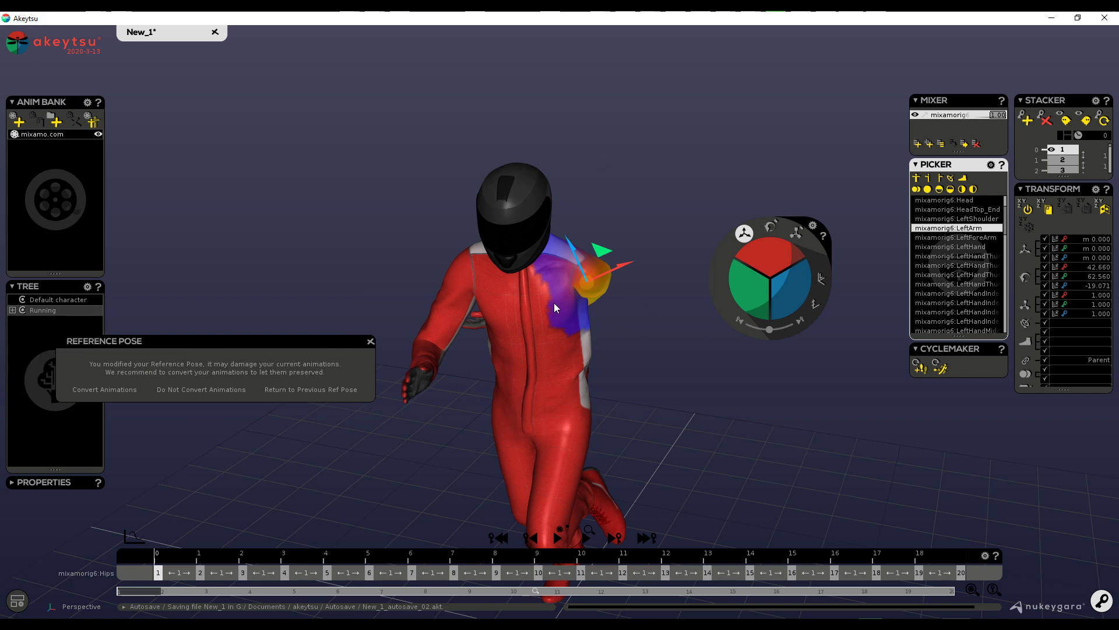
pyautogui.moveTo(491, 350)
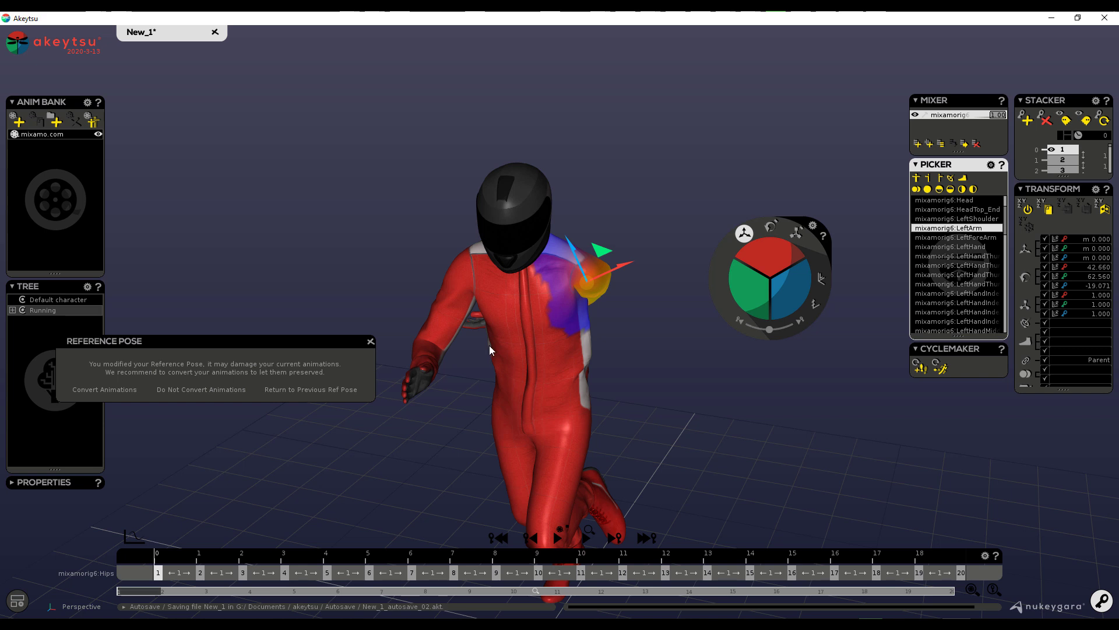
pyautogui.moveTo(350, 432)
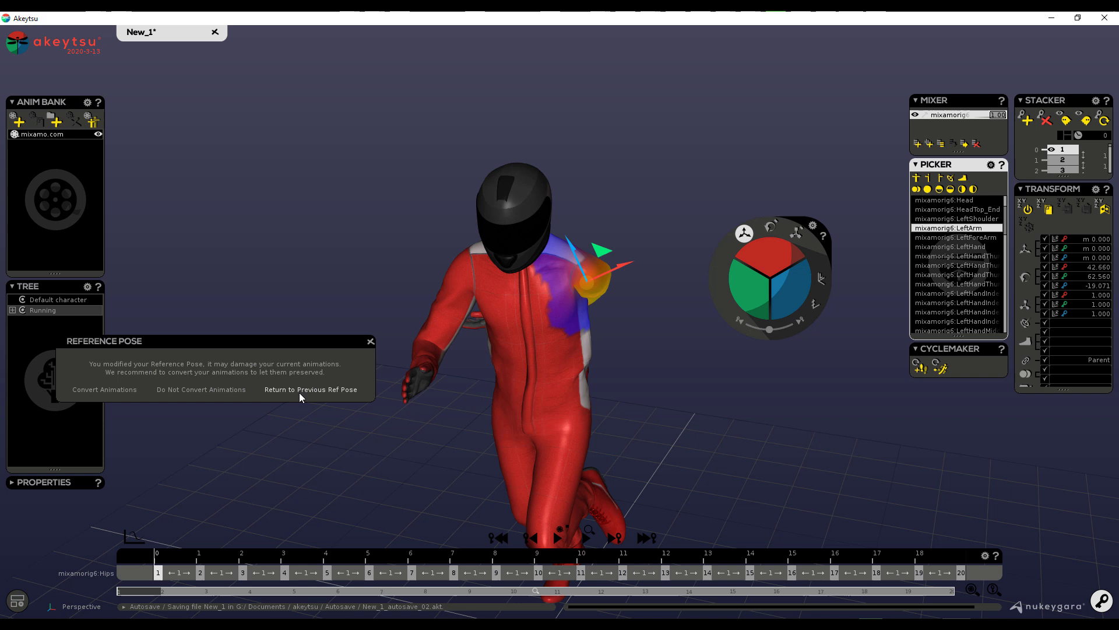
# Choose Return to Previous Ref Pose in the Reference Pose warning
pyautogui.click(310, 390)
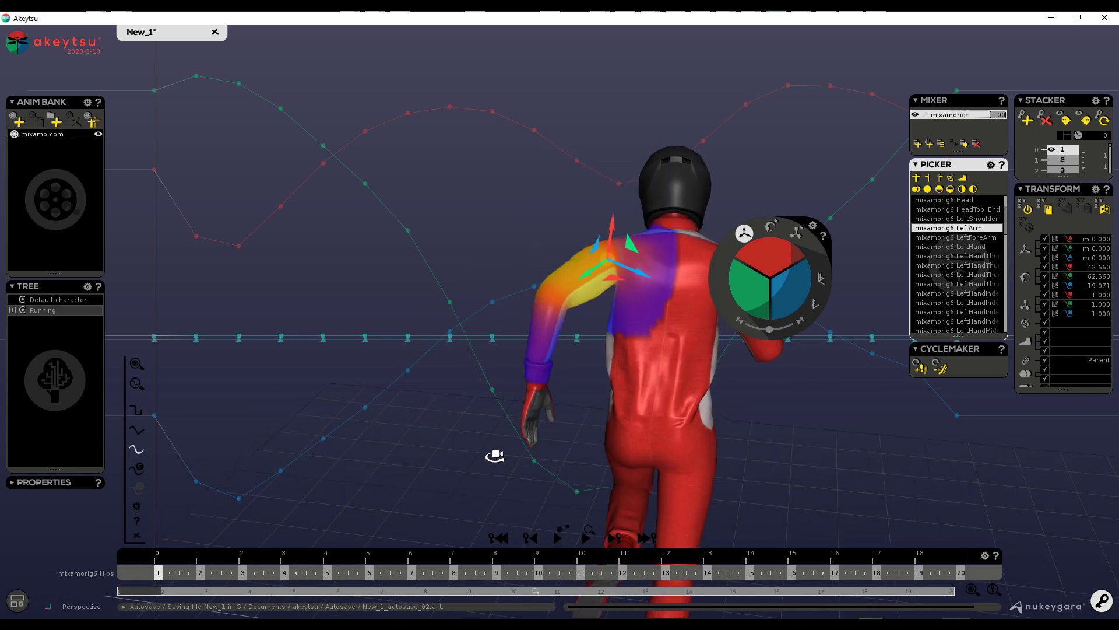
# Orbit to the running character's back and start the clip playing from the timeline
pyautogui.moveTo(496, 456); pyautogui.dragTo(598, 440)
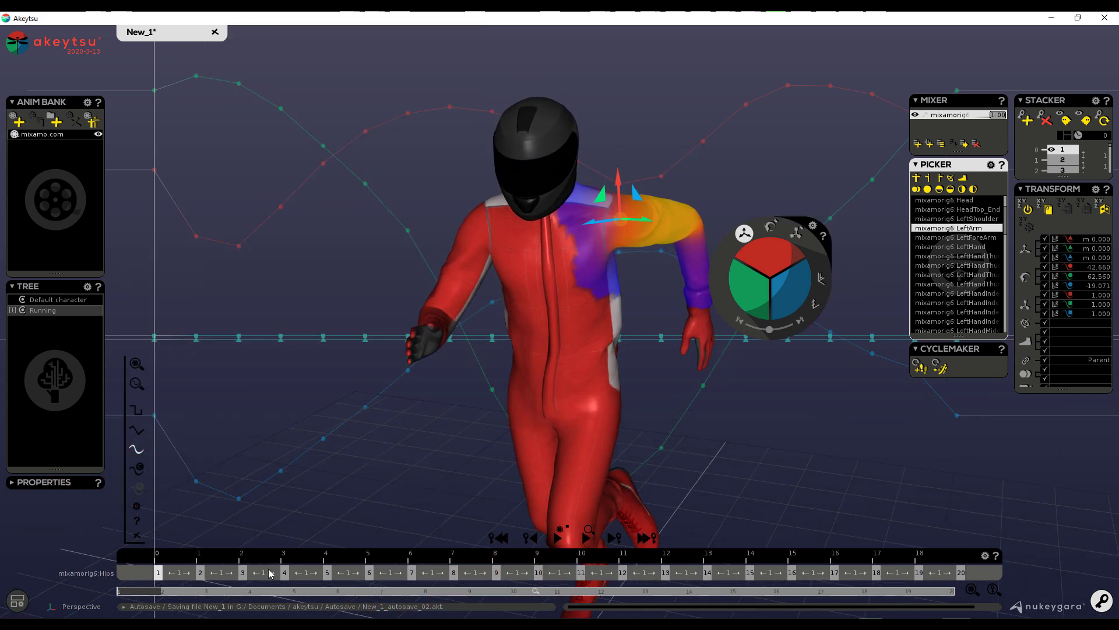
pyautogui.click(558, 537)
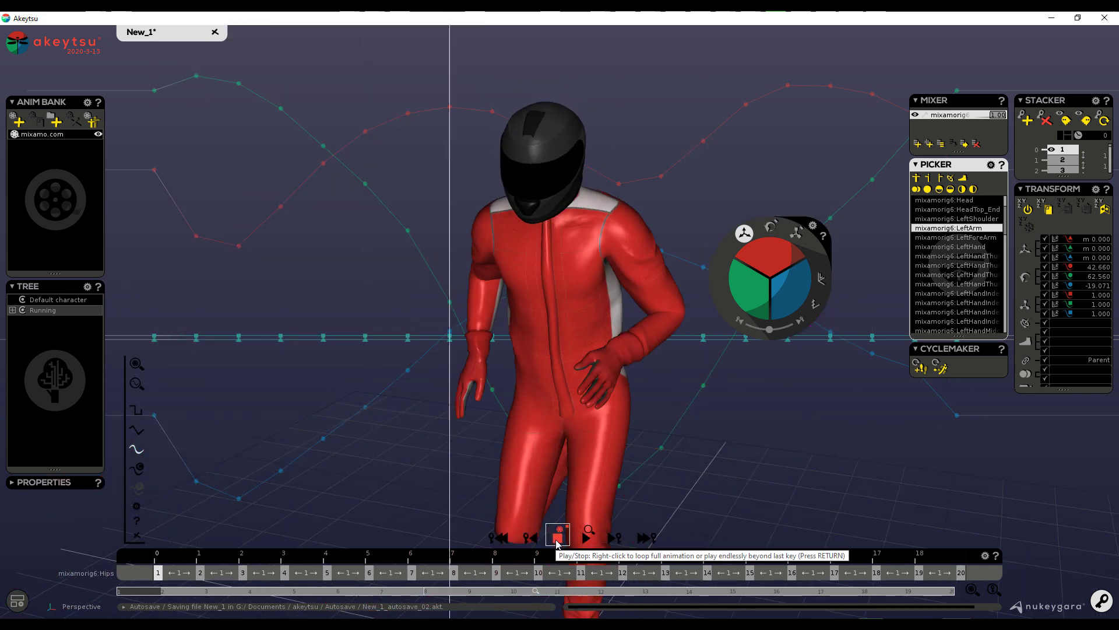
# Pause the run and select the right arm and right hand joints to show their motion curves
pyautogui.click(557, 535)
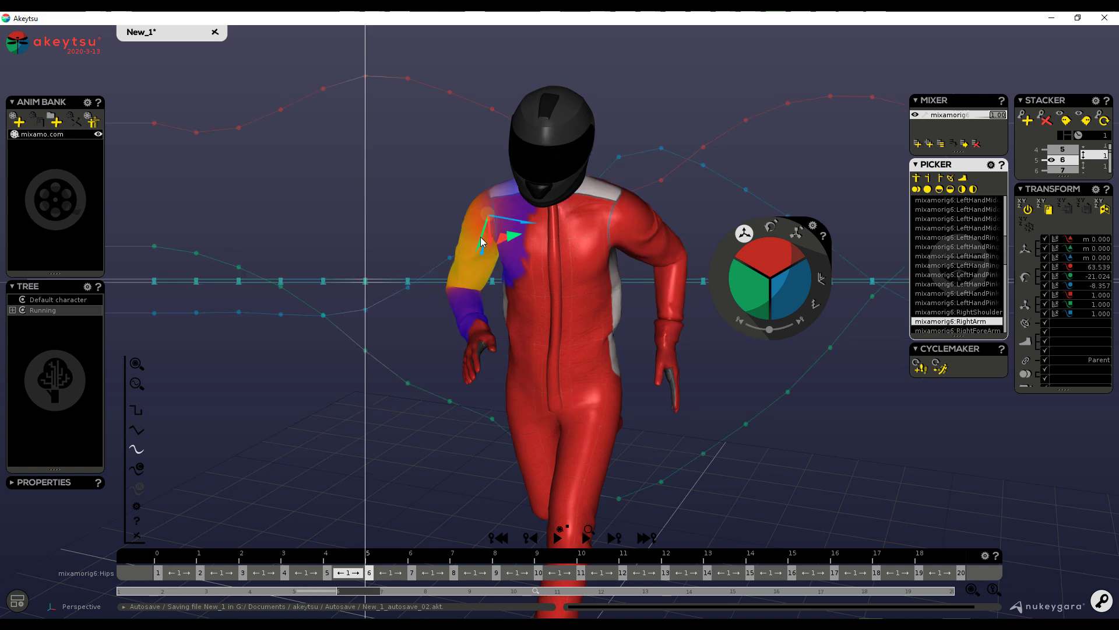
pyautogui.click(531, 450)
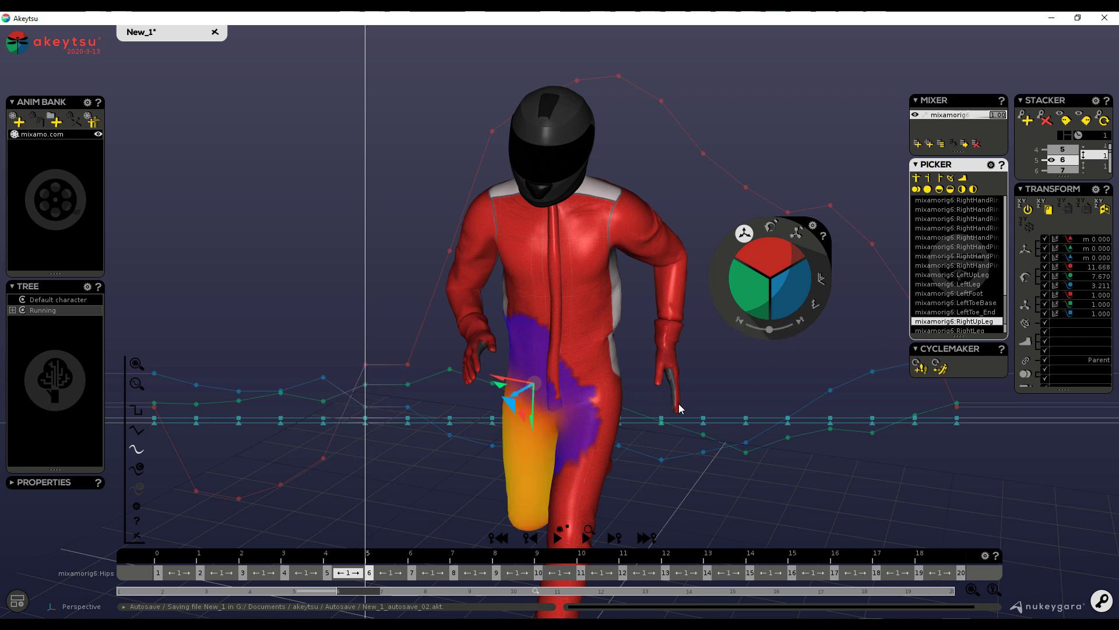
pyautogui.moveTo(698, 402)
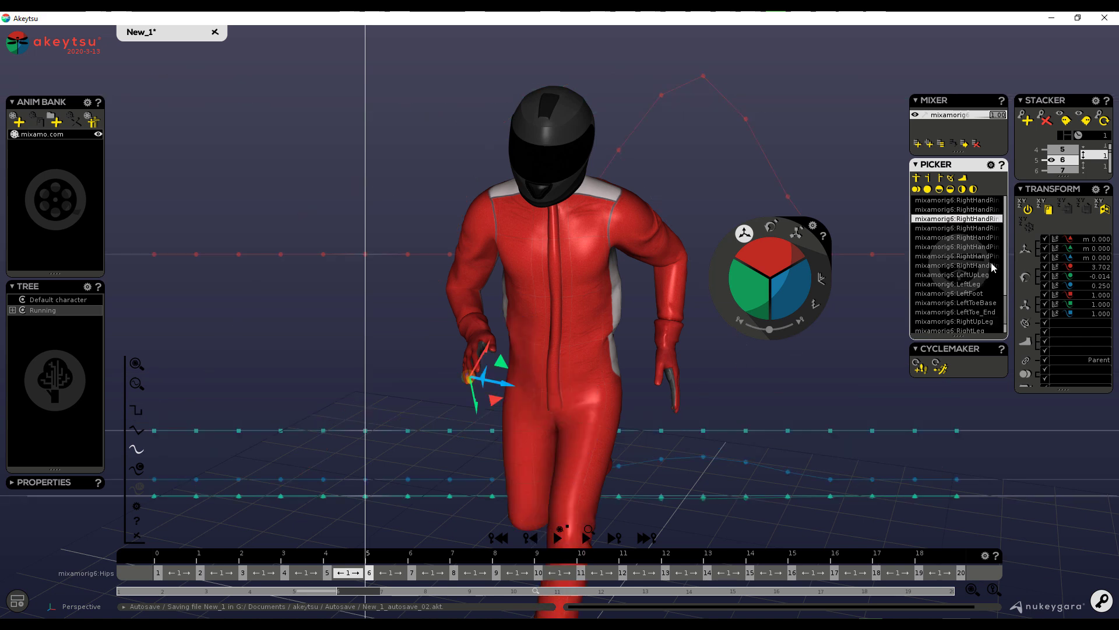
pyautogui.click(955, 284)
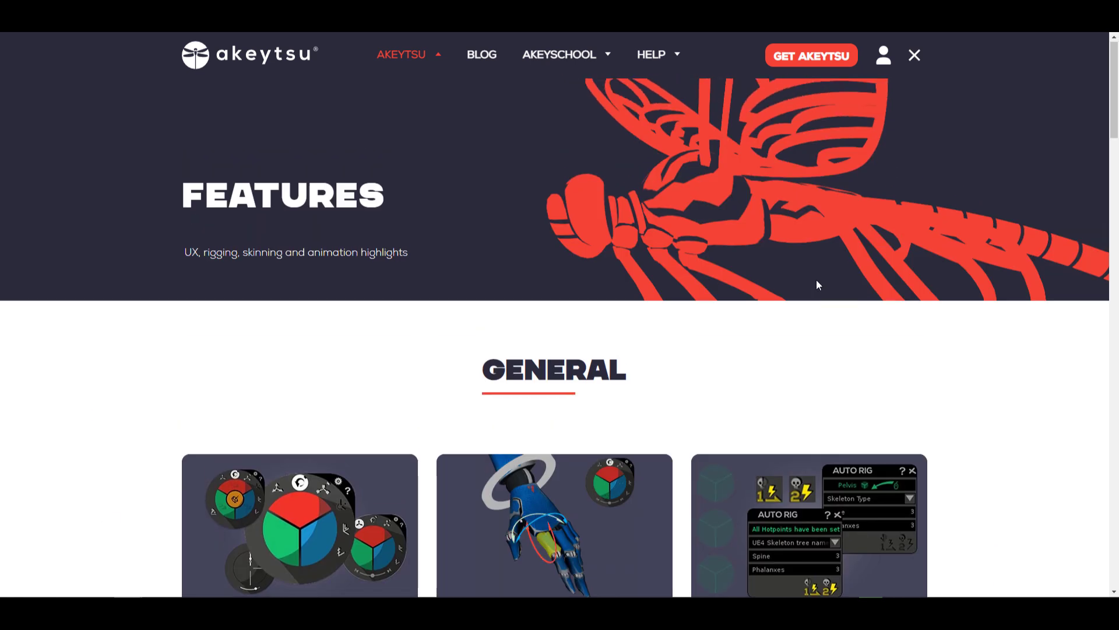
# Scroll through the General, Rigging and Animation feature cards, then go to the Free Characters page
pyautogui.scroll(-3)
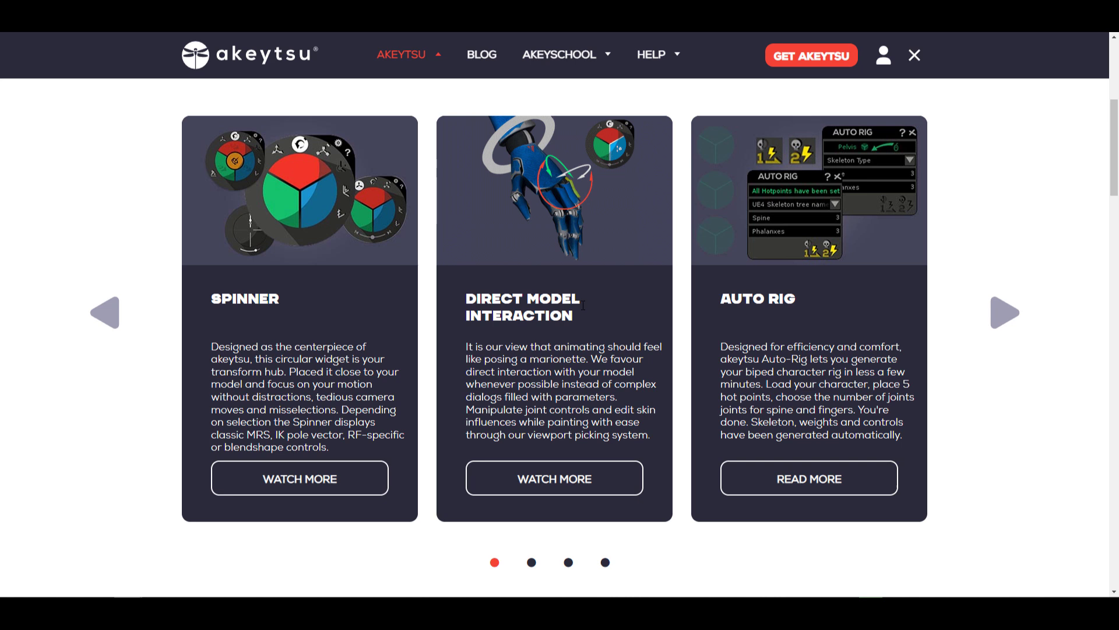
pyautogui.scroll(-3)
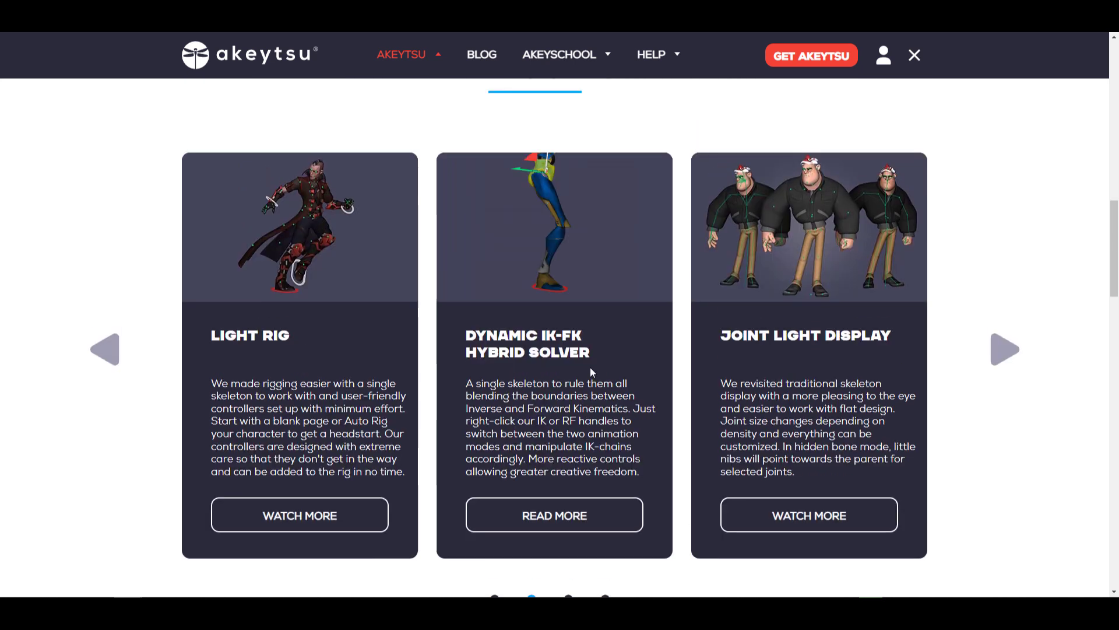
pyautogui.moveTo(617, 329)
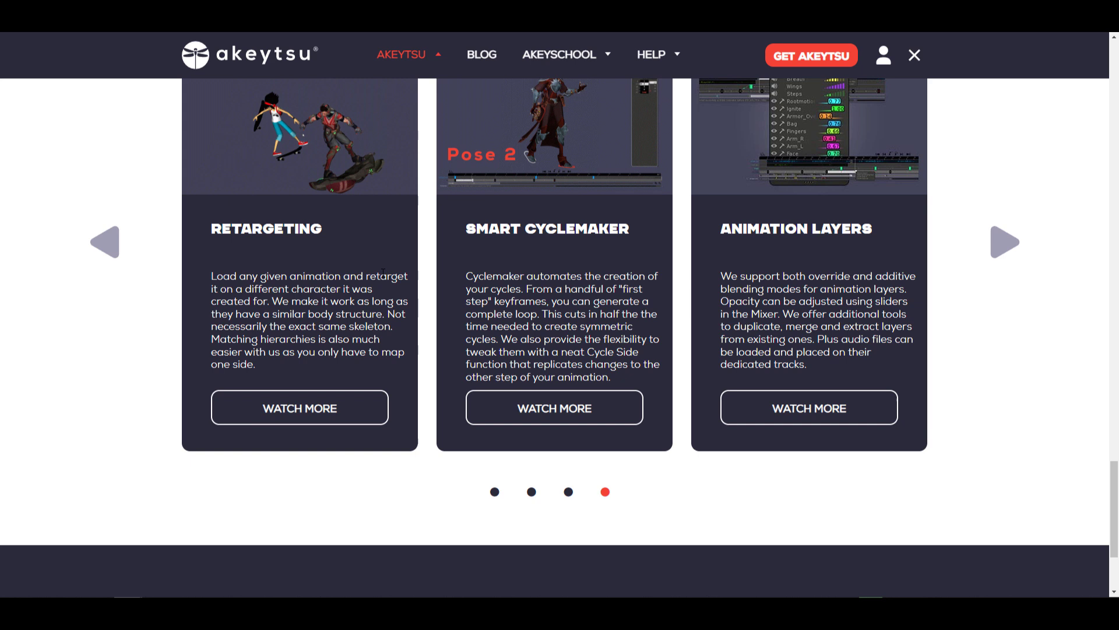
pyautogui.scroll(3)
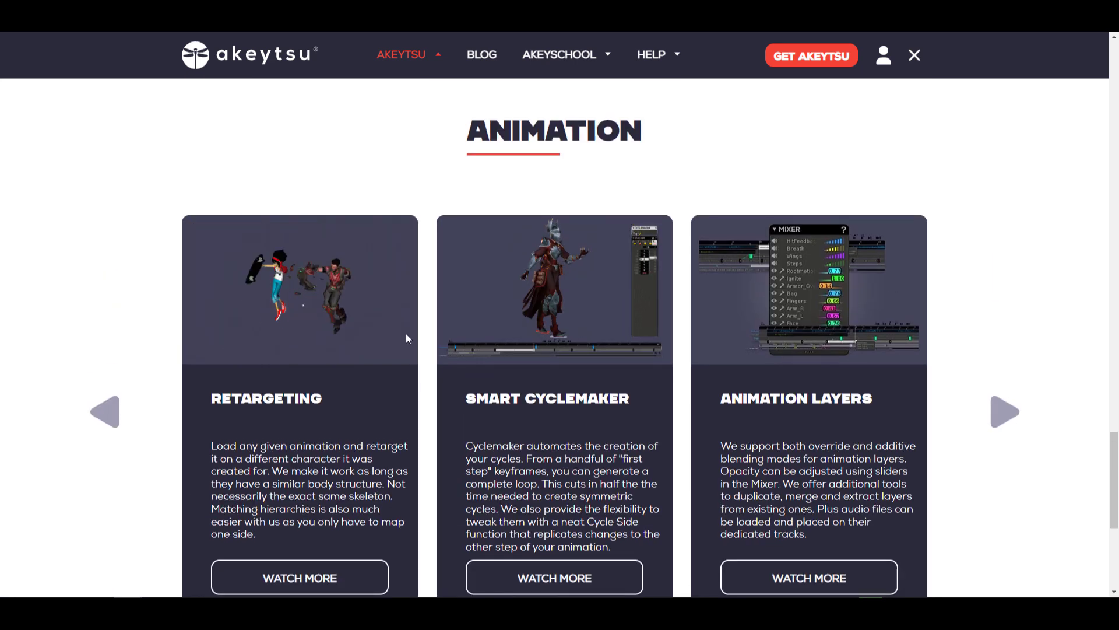
pyautogui.click(1005, 410)
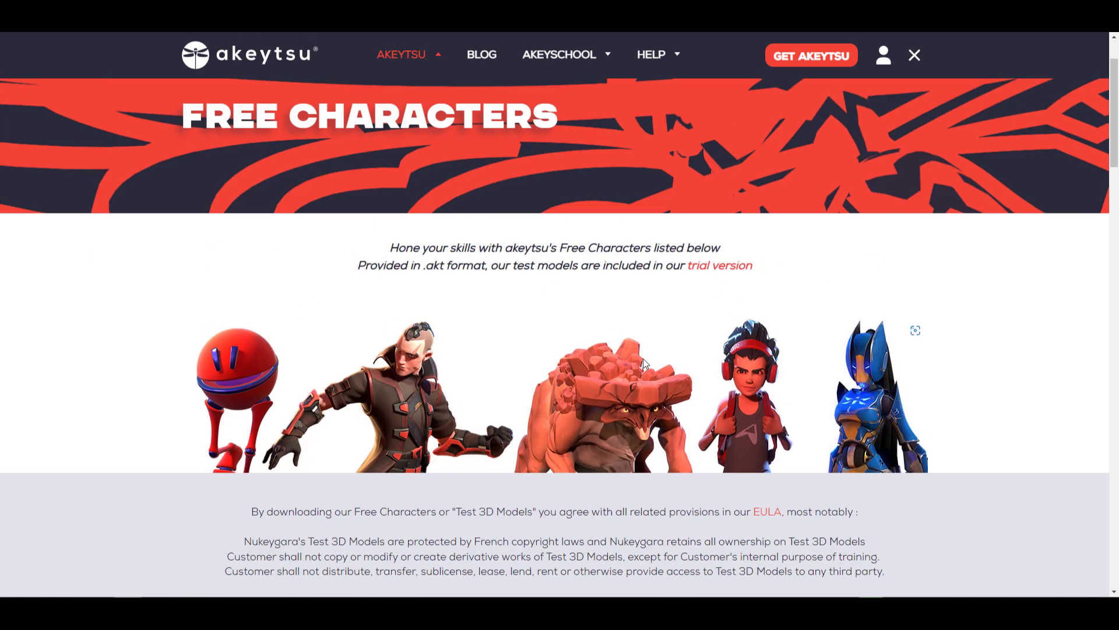
# Scroll through the Free Characters page past the EULA notice to the character download sections and back up
pyautogui.scroll(-3)
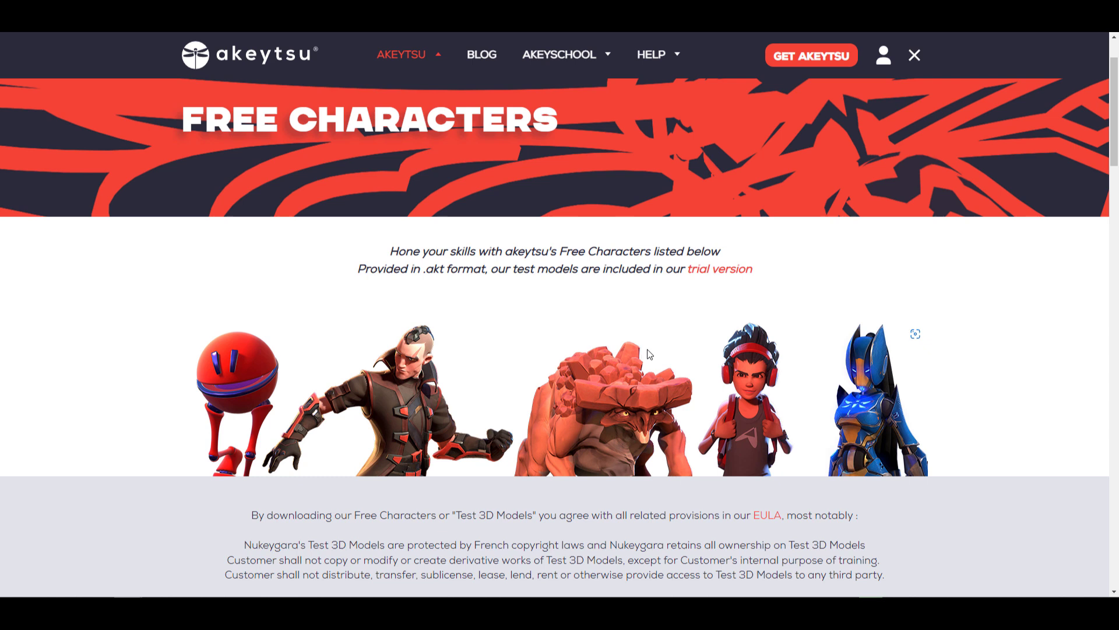
pyautogui.scroll(-3)
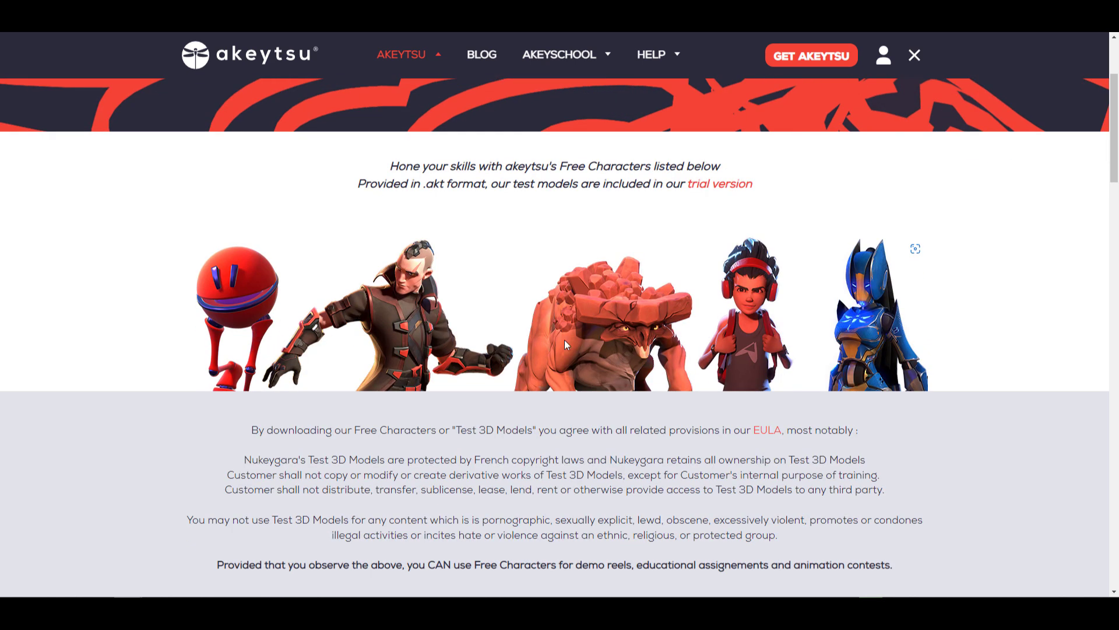
pyautogui.scroll(-3)
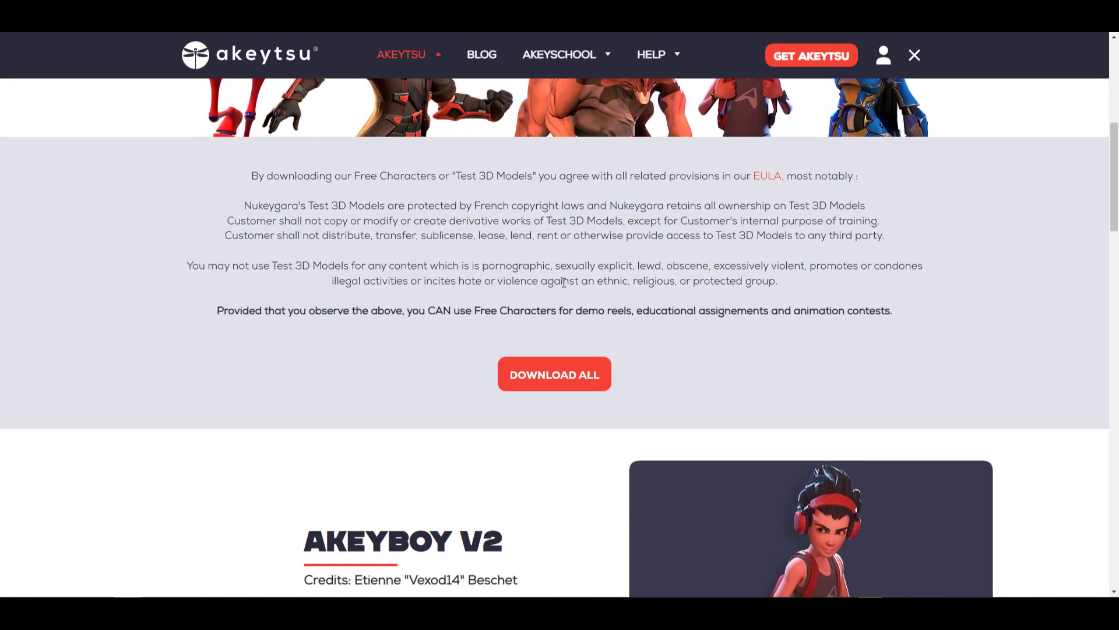
pyautogui.scroll(-3)
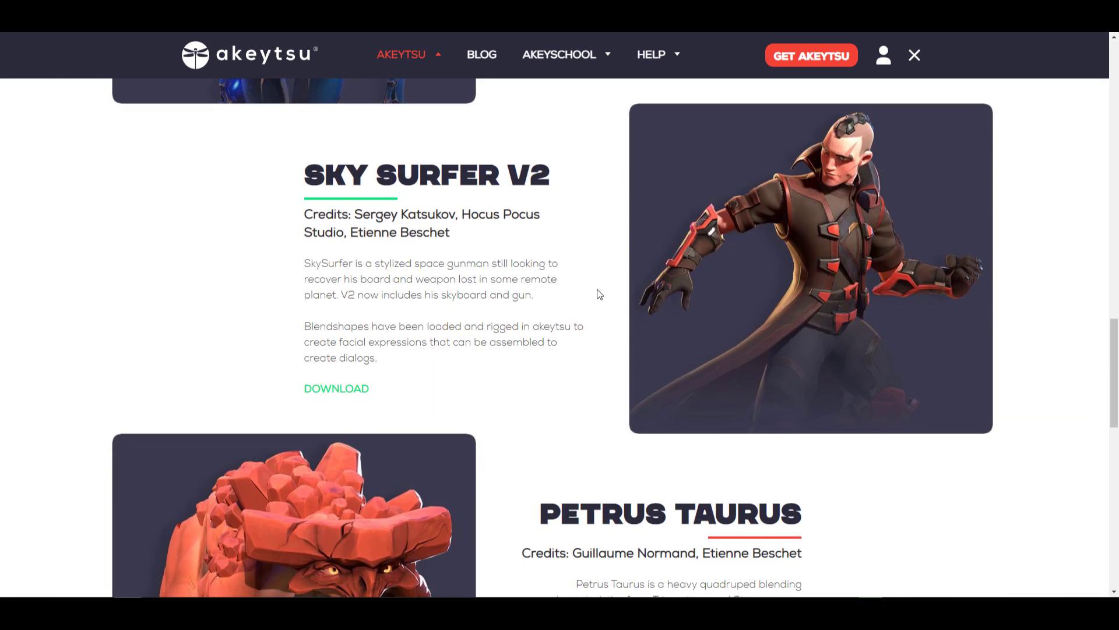
pyautogui.scroll(3)
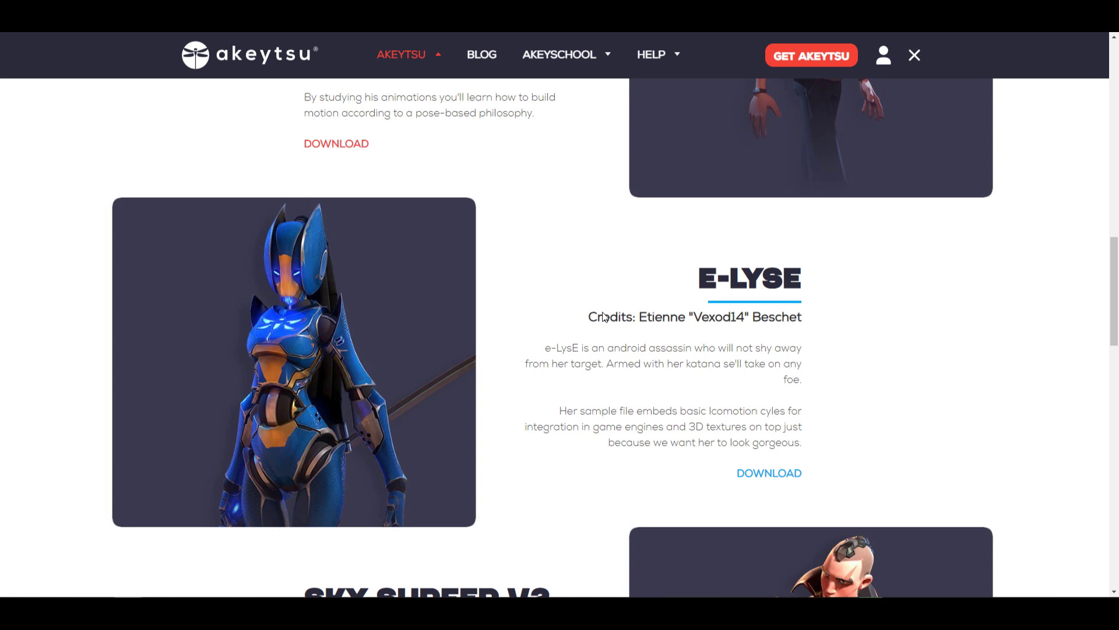
pyautogui.scroll(3)
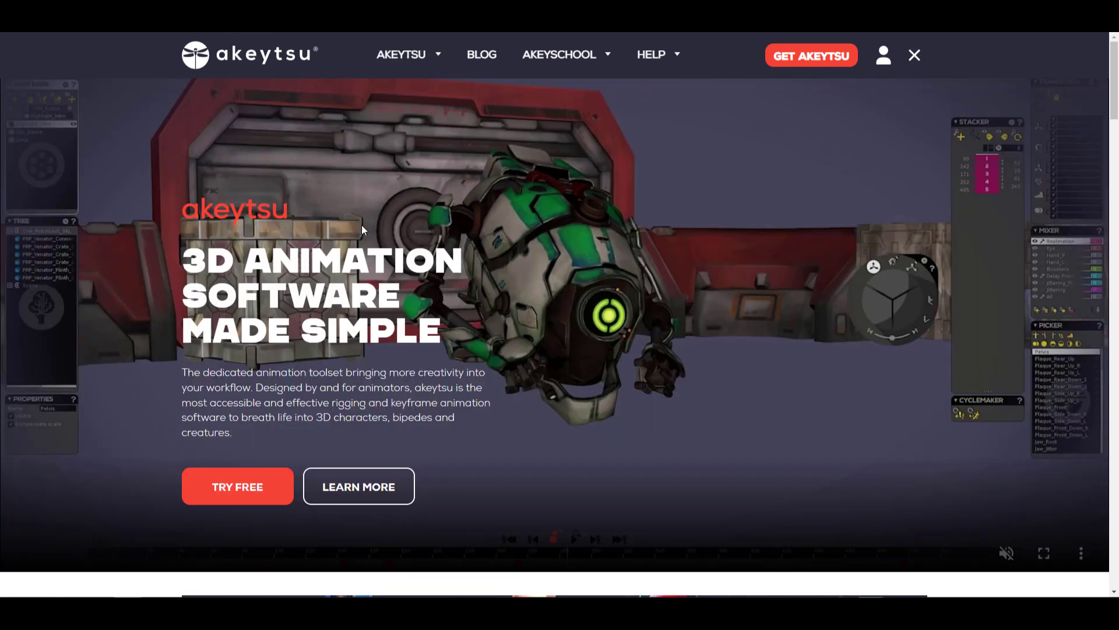
# Scroll the home page to the 'Discover our free 3D characters' banner and follow it
pyautogui.scroll(-3)
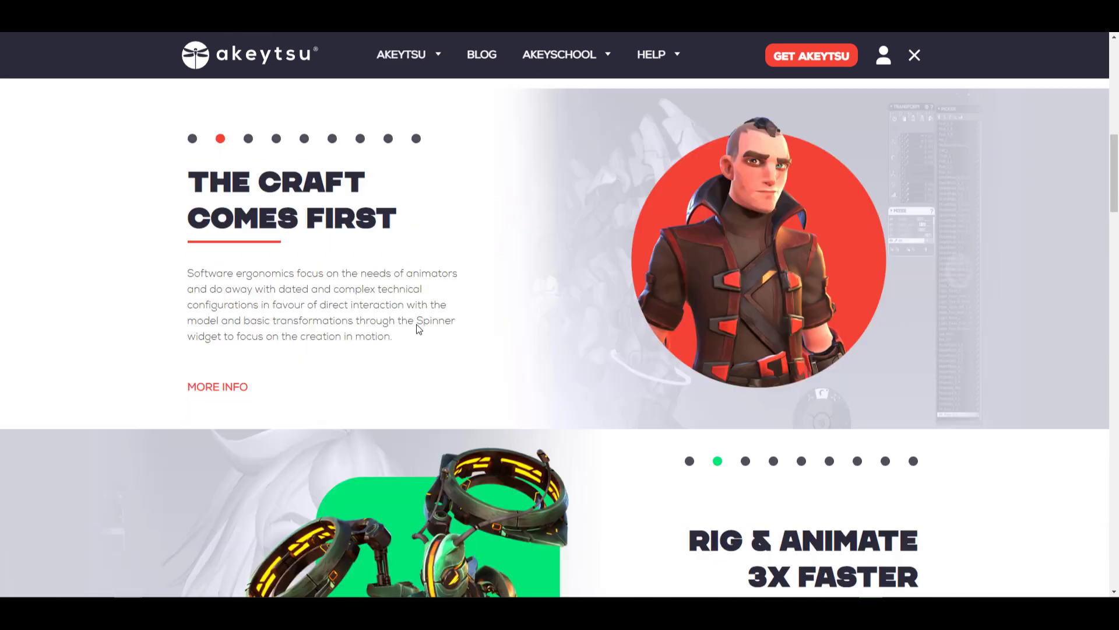
pyautogui.scroll(-3)
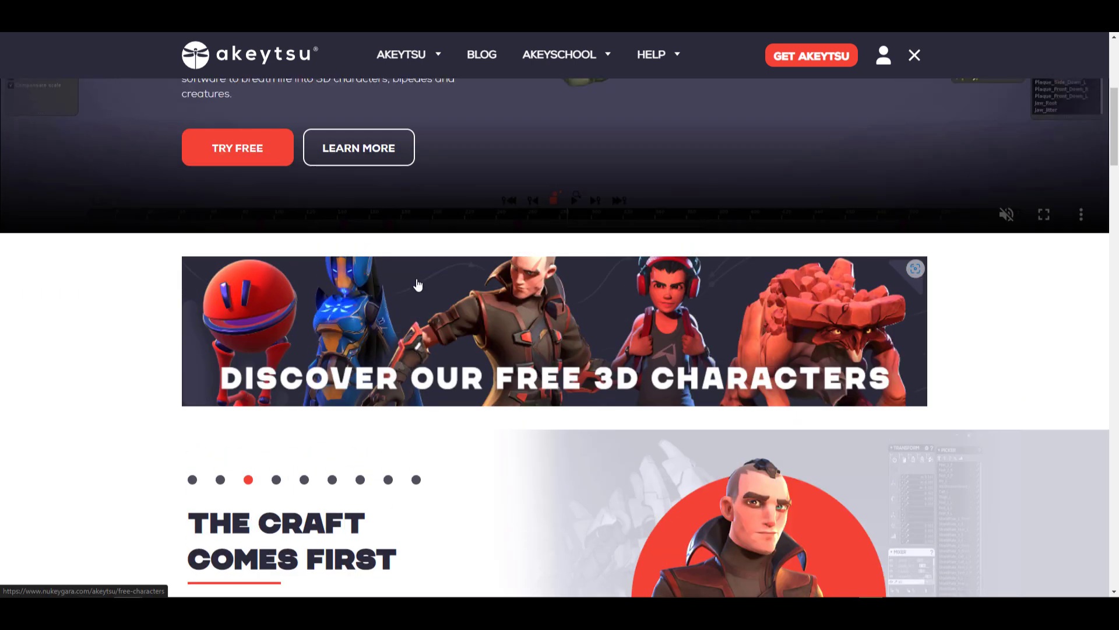
pyautogui.moveTo(408, 279)
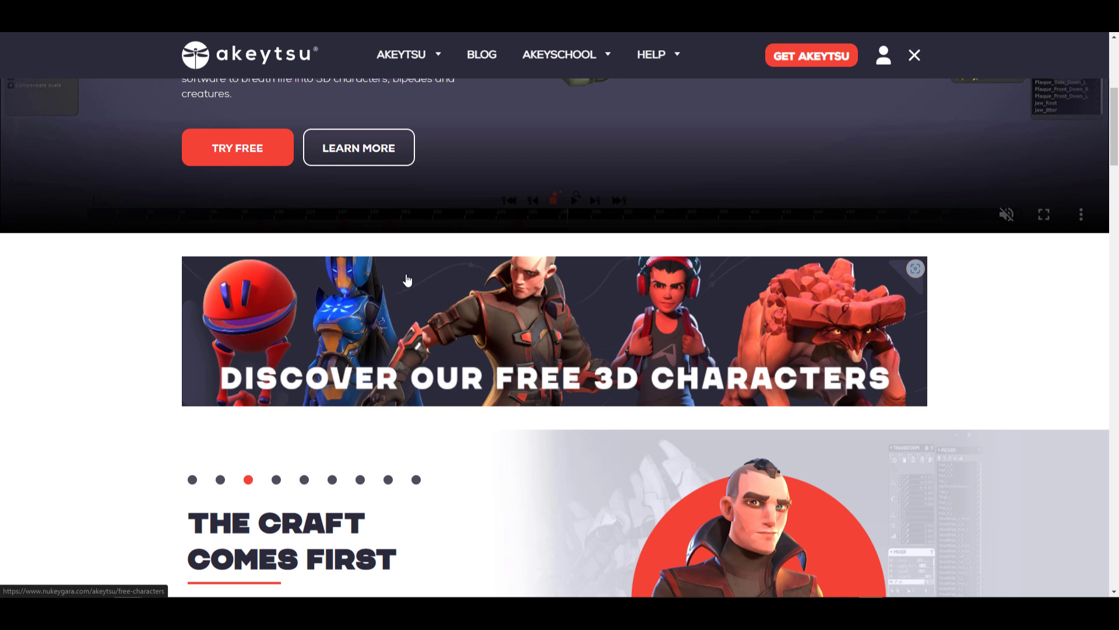
pyautogui.click(193, 479)
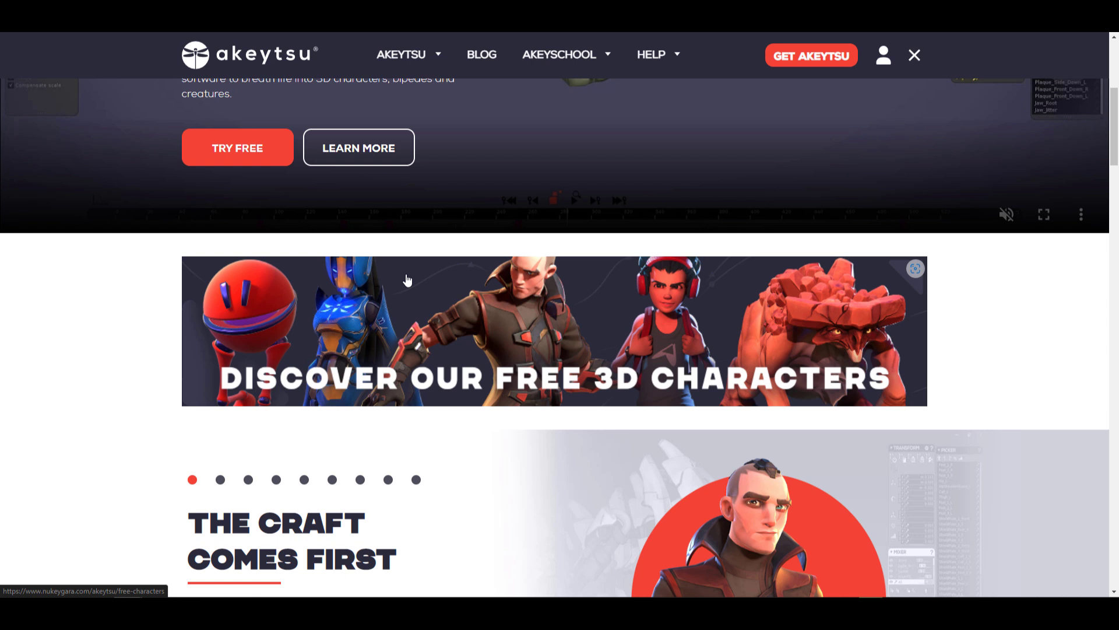